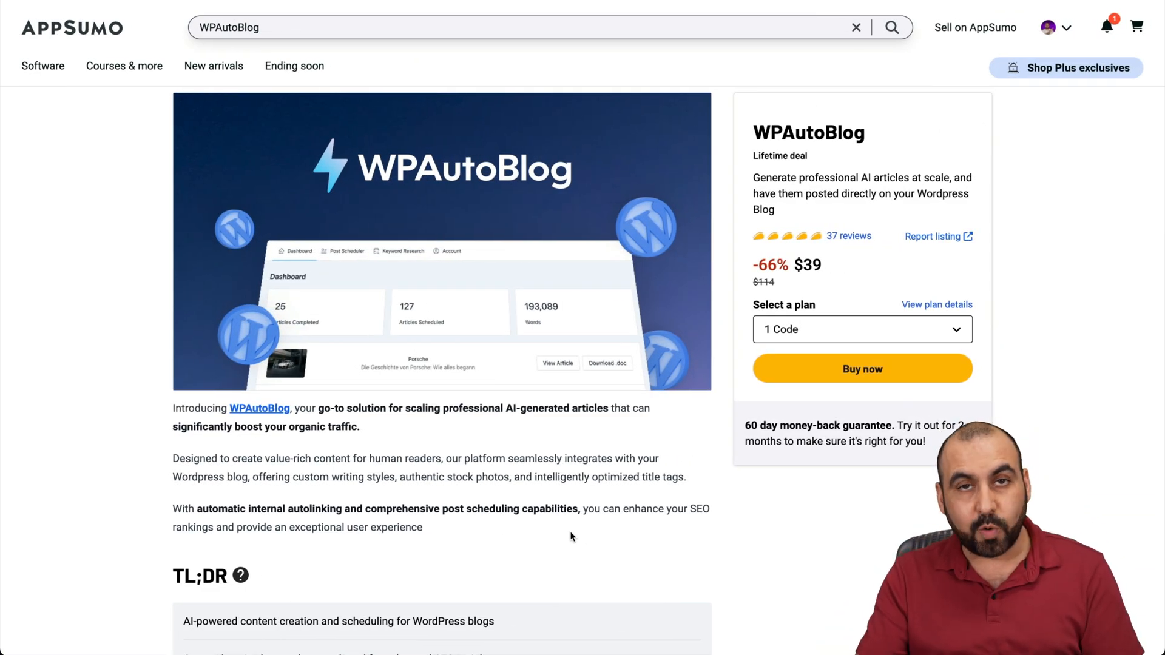
Step: Review the AppSumo WPAutoBlog listing's Plans & features, comparing lifetime Plans 1–3
scroll("down", 3)
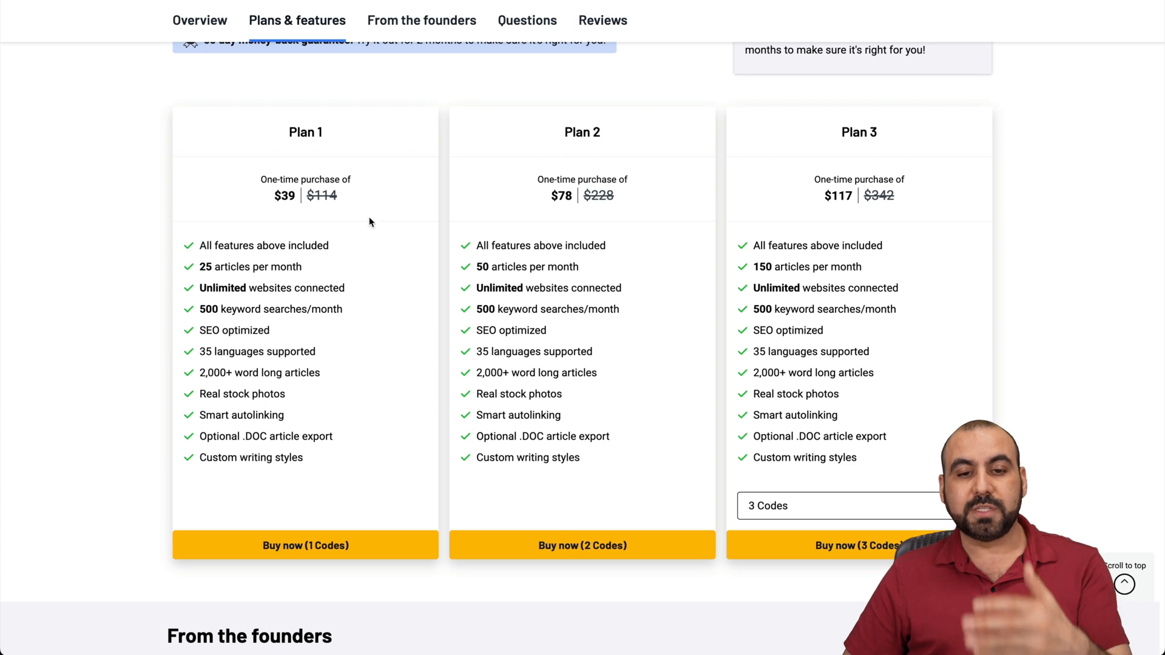
mouse_move(263, 280)
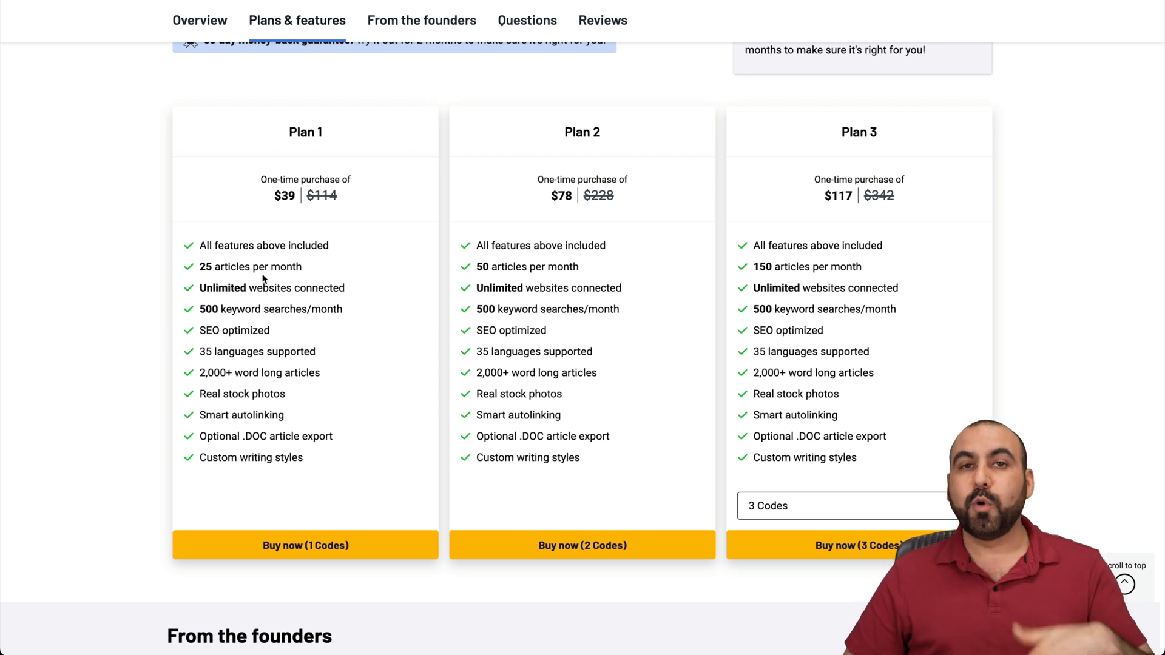
mouse_move(442, 321)
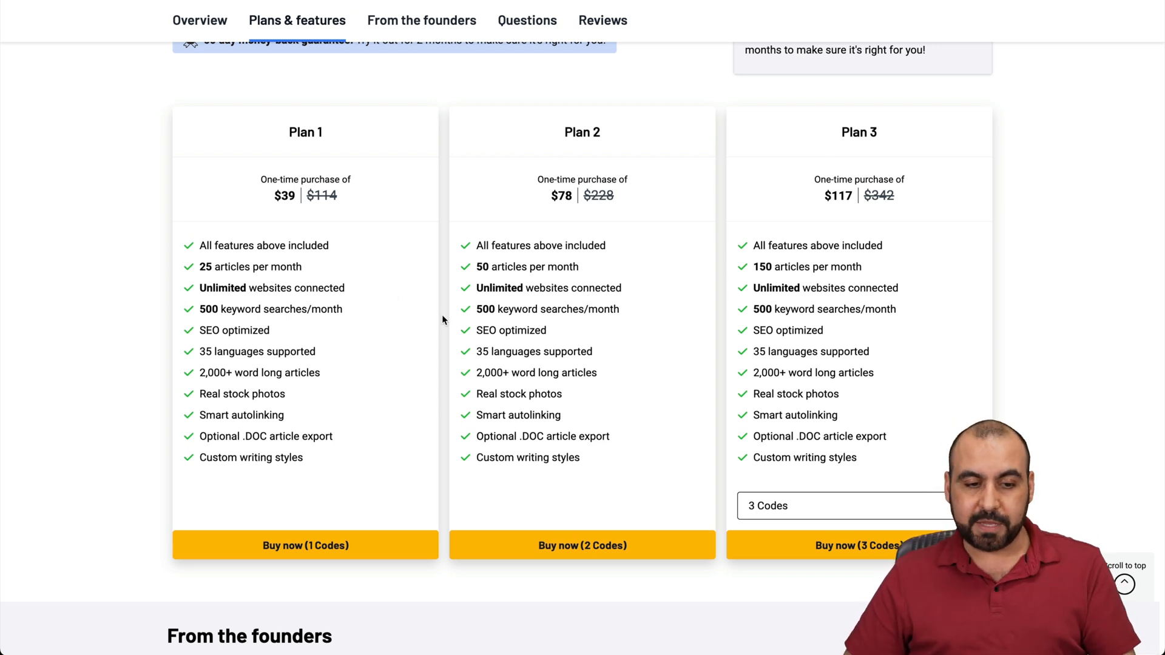
mouse_move(207, 373)
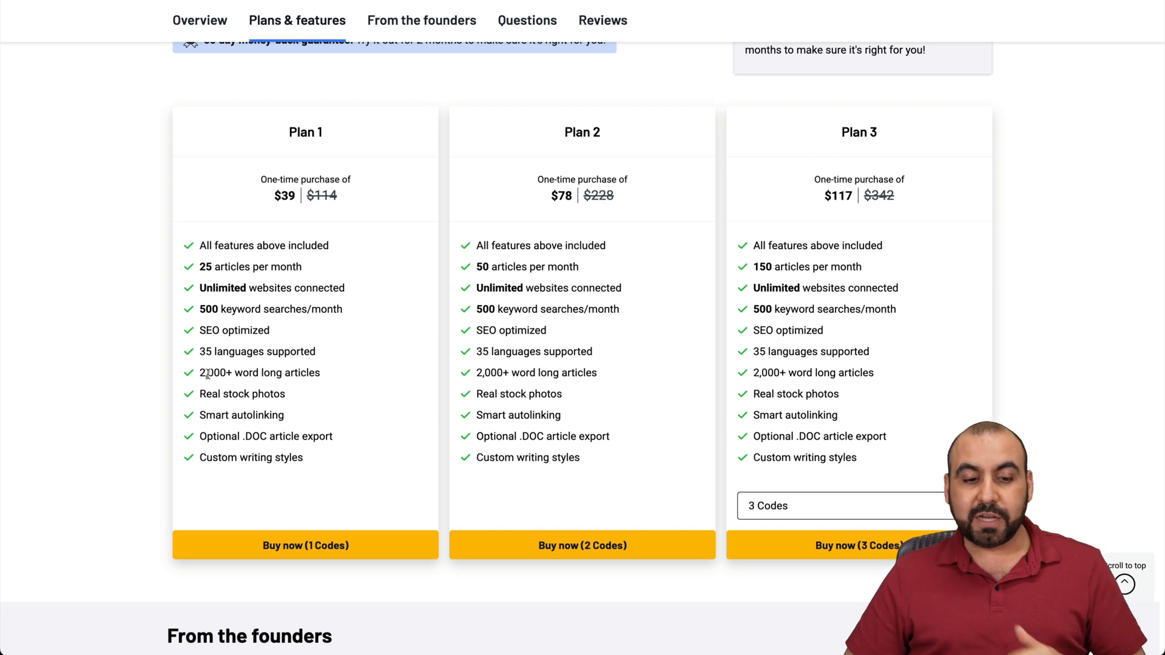
mouse_move(359, 382)
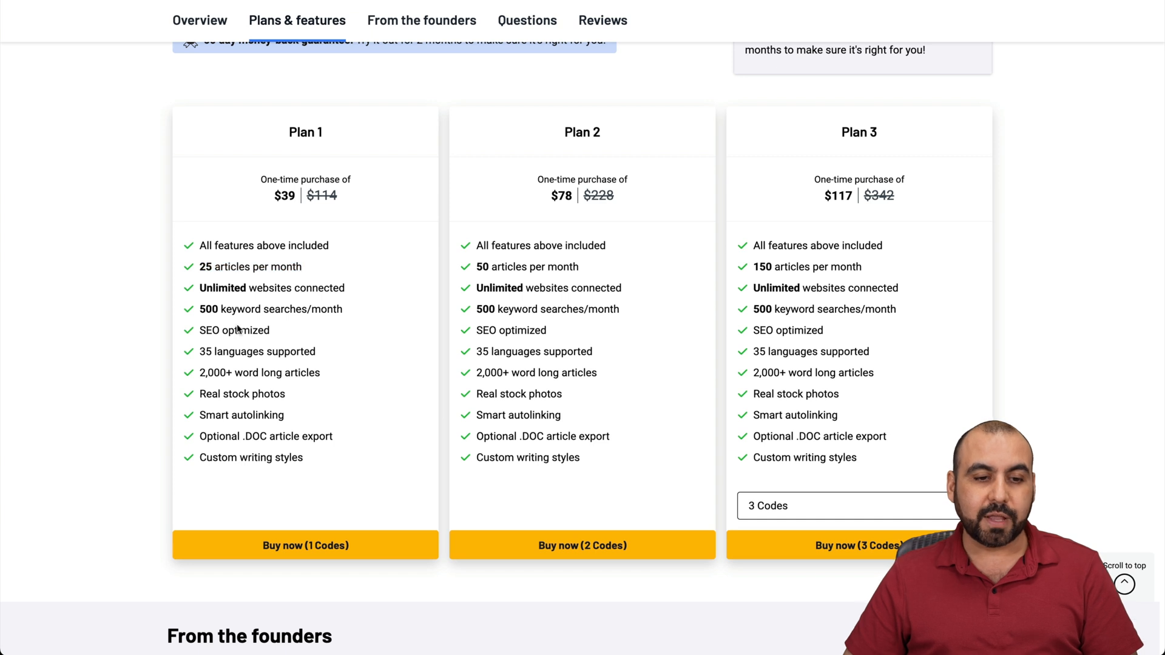
mouse_move(408, 314)
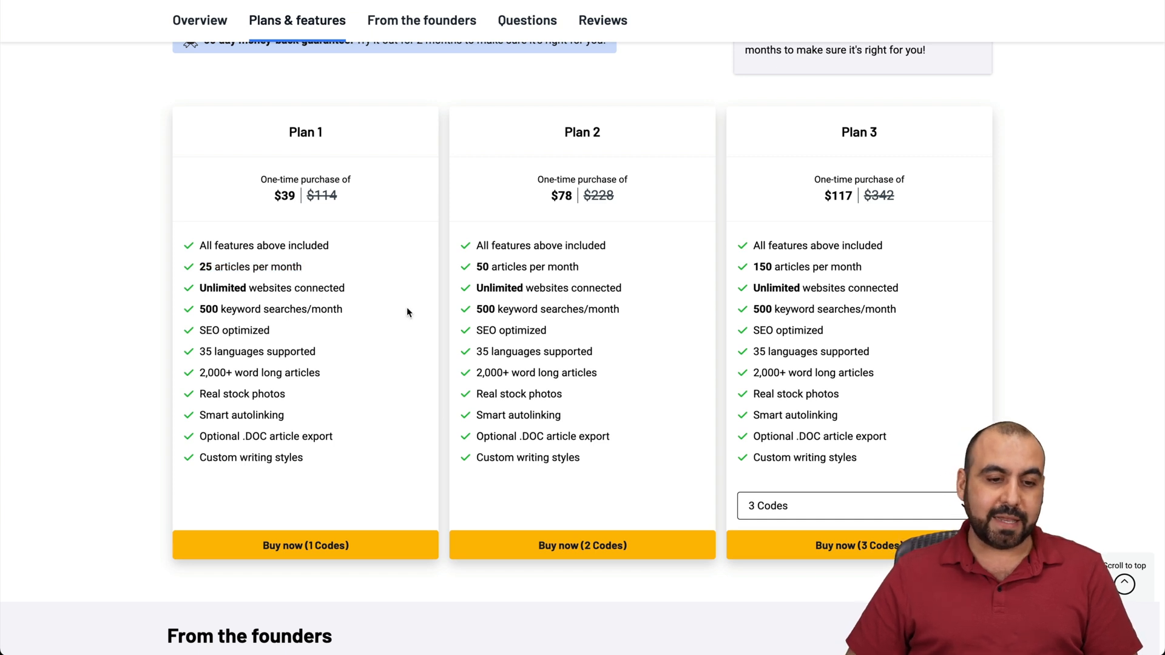
mouse_move(309, 314)
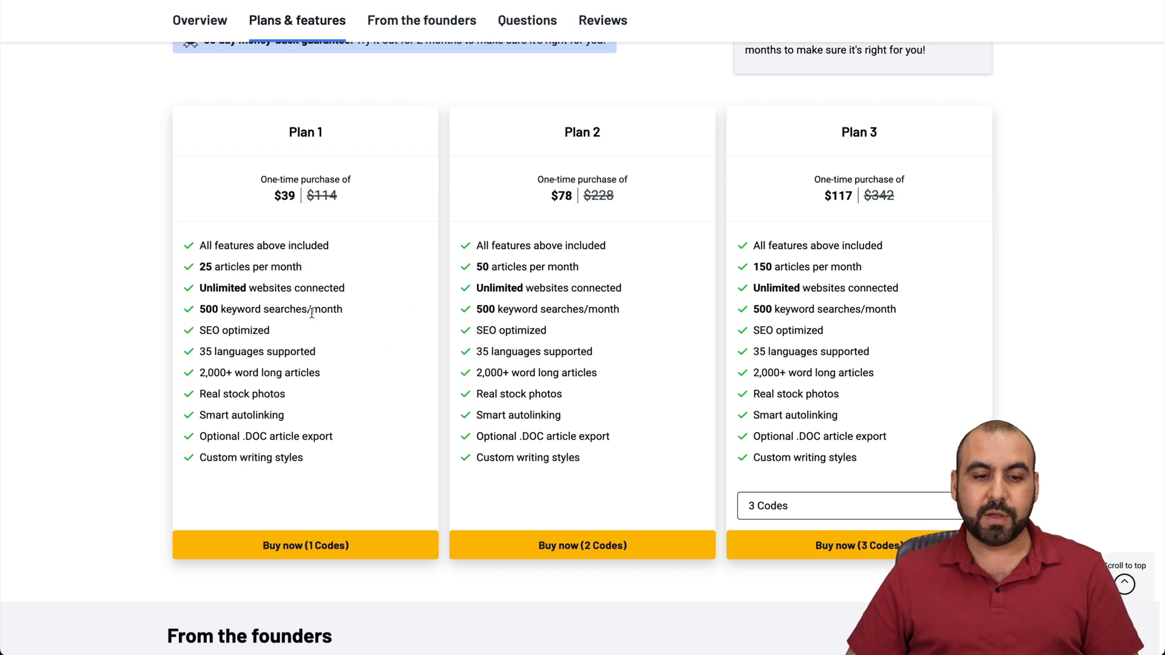
mouse_move(198, 349)
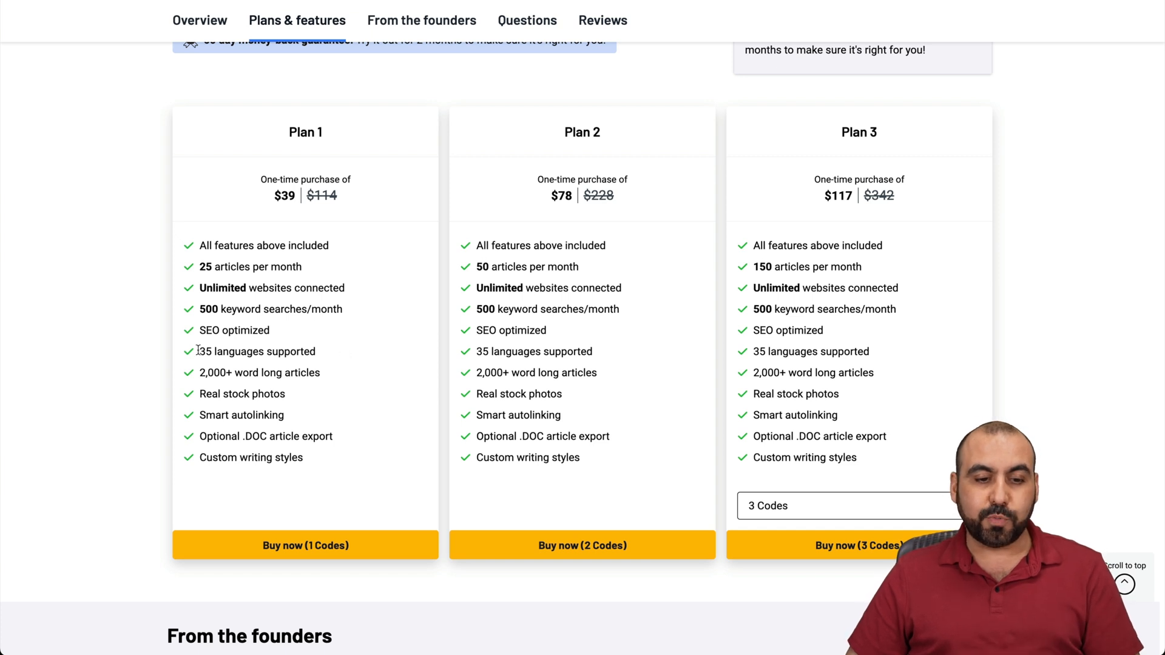
scroll("up", 3)
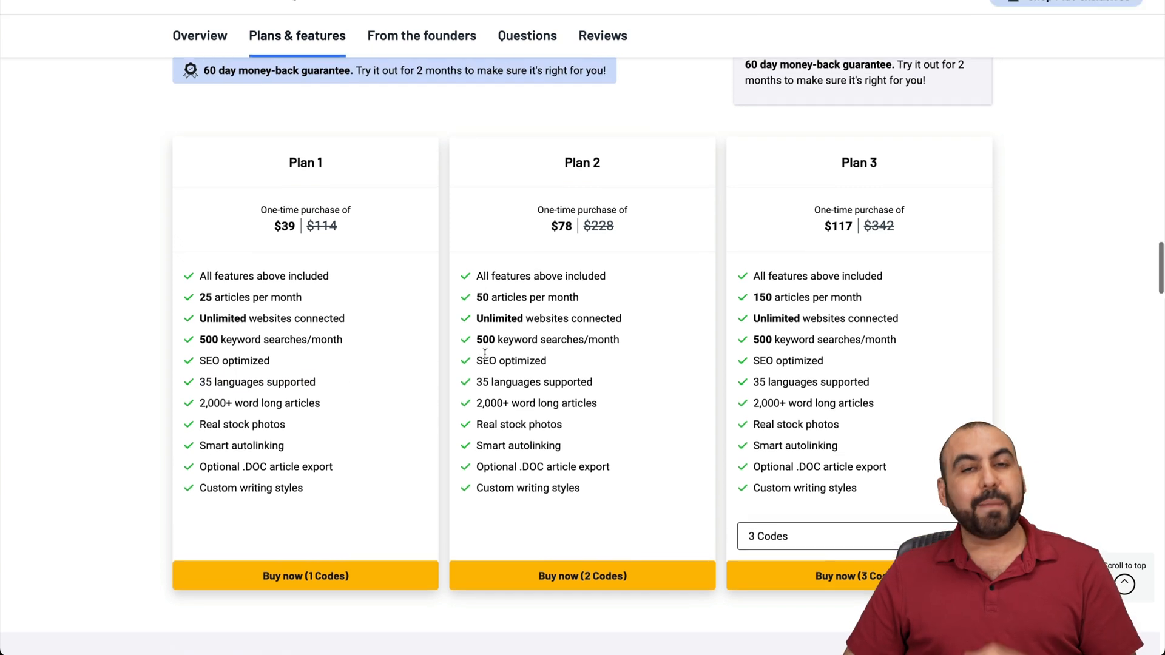
scroll("up", 3)
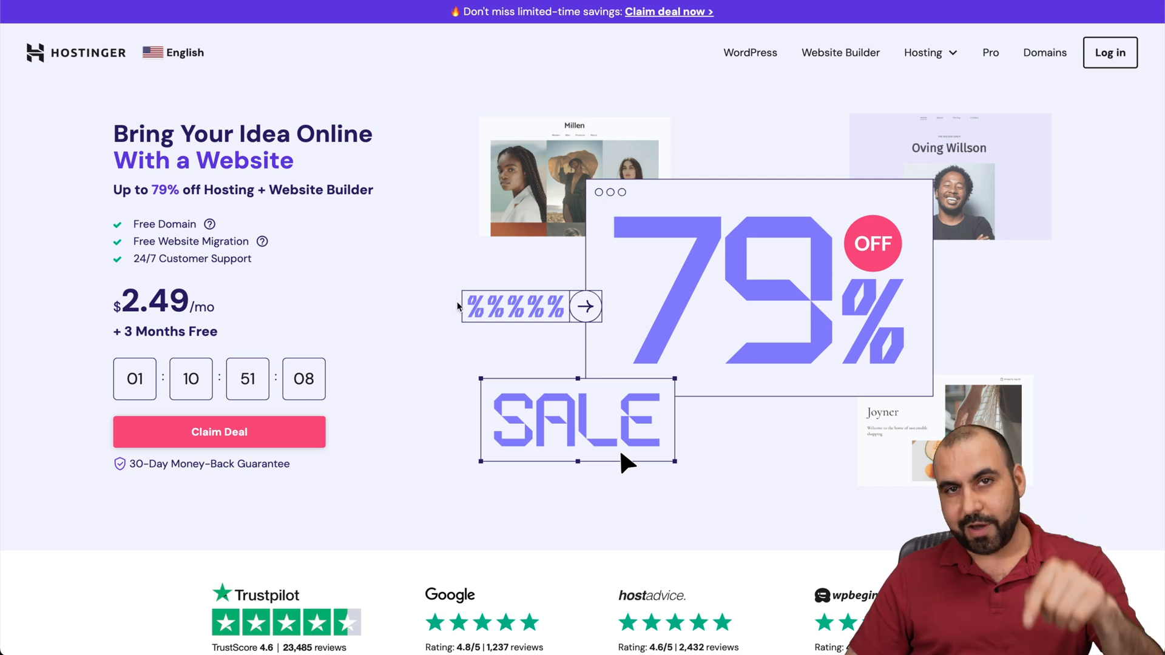
mouse_move(492, 290)
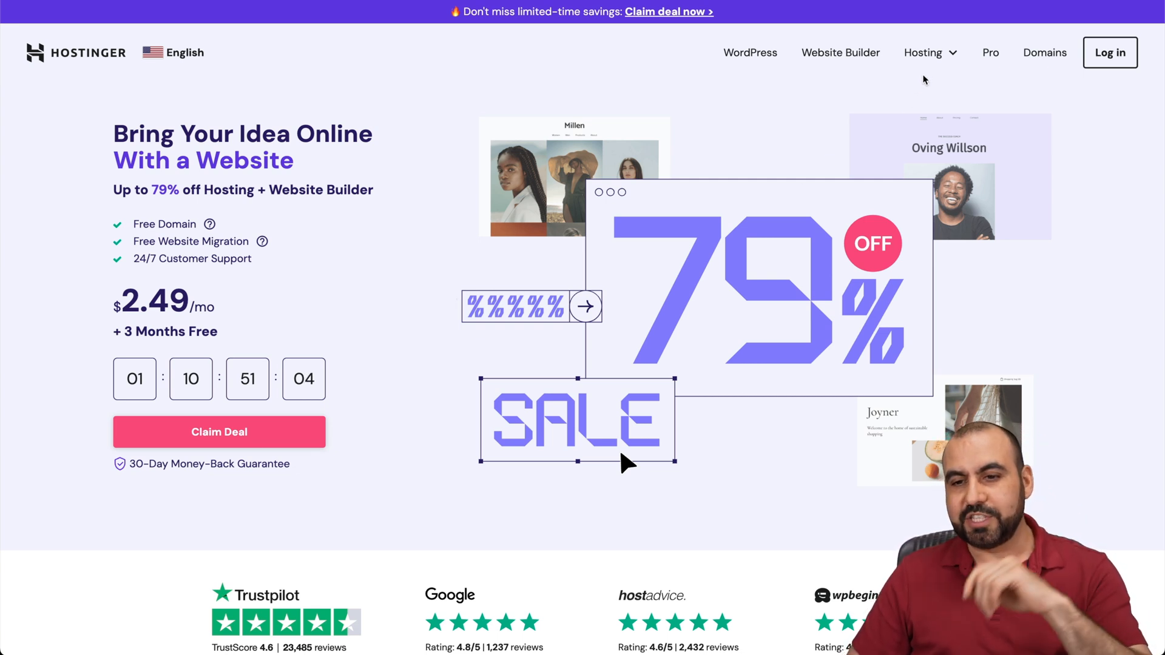
Step: Show Hostinger's hosting types and the Premium, Business and Cloud Startup plan comparison
left_click(923, 52)
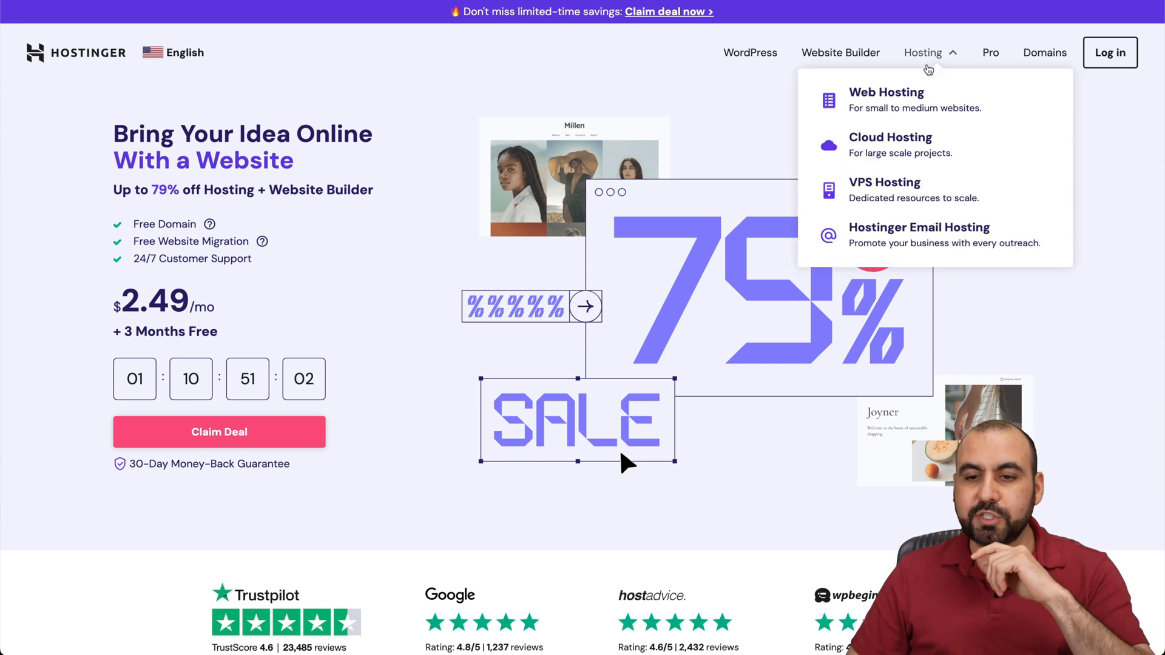
scroll("down", 3)
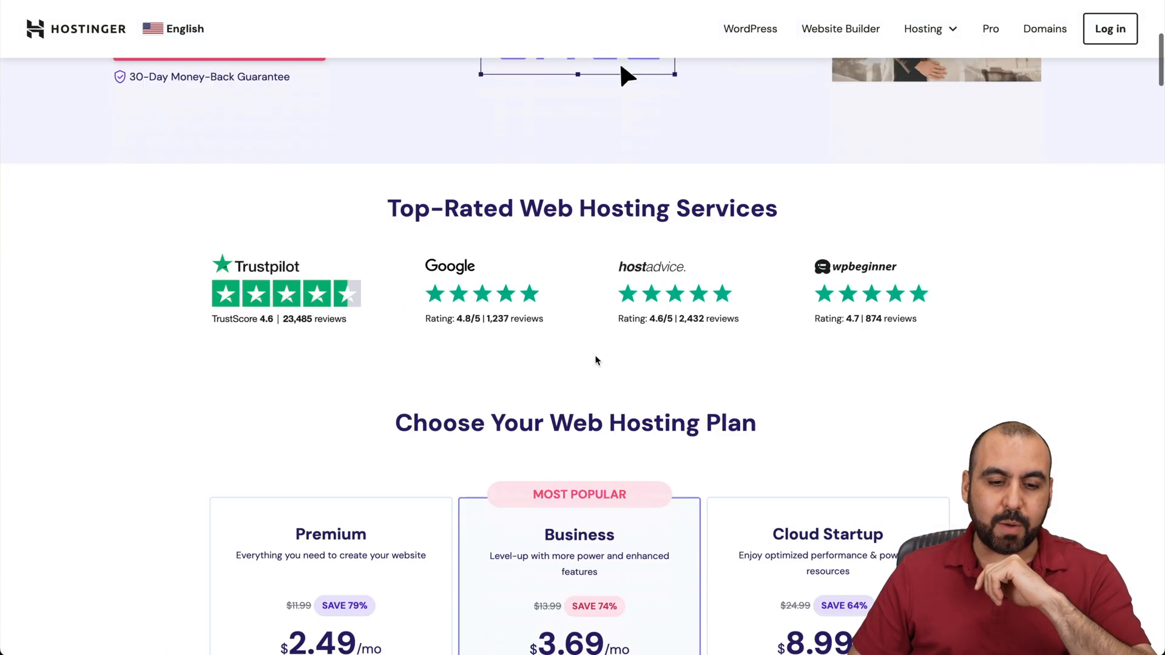
scroll("down", 3)
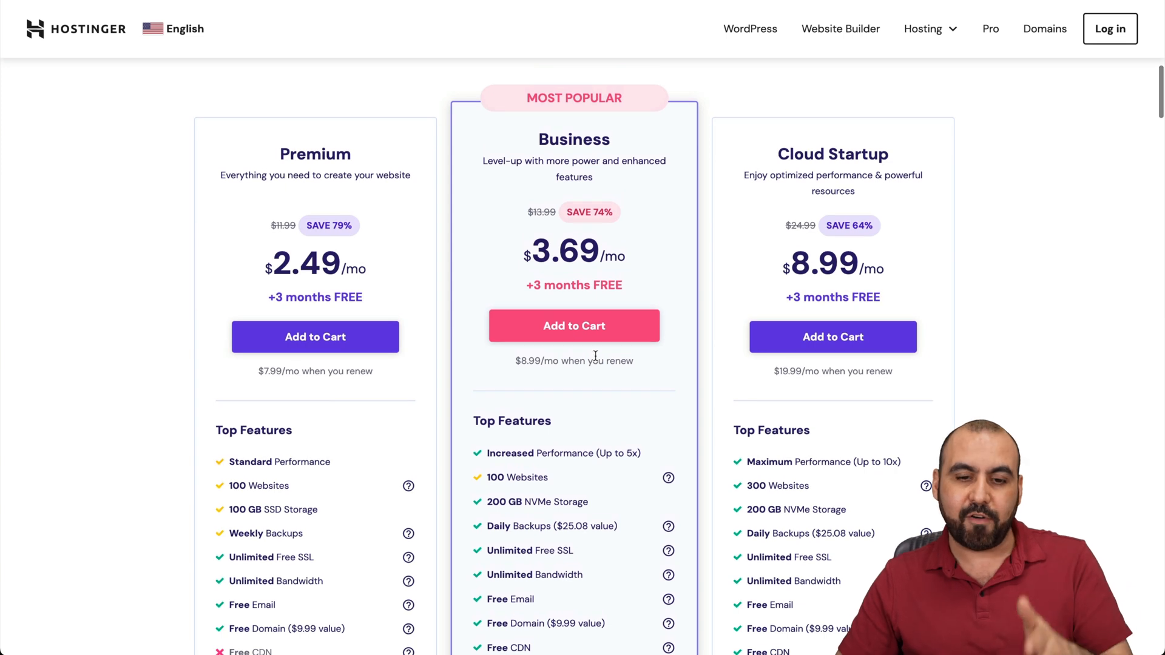
mouse_move(551, 113)
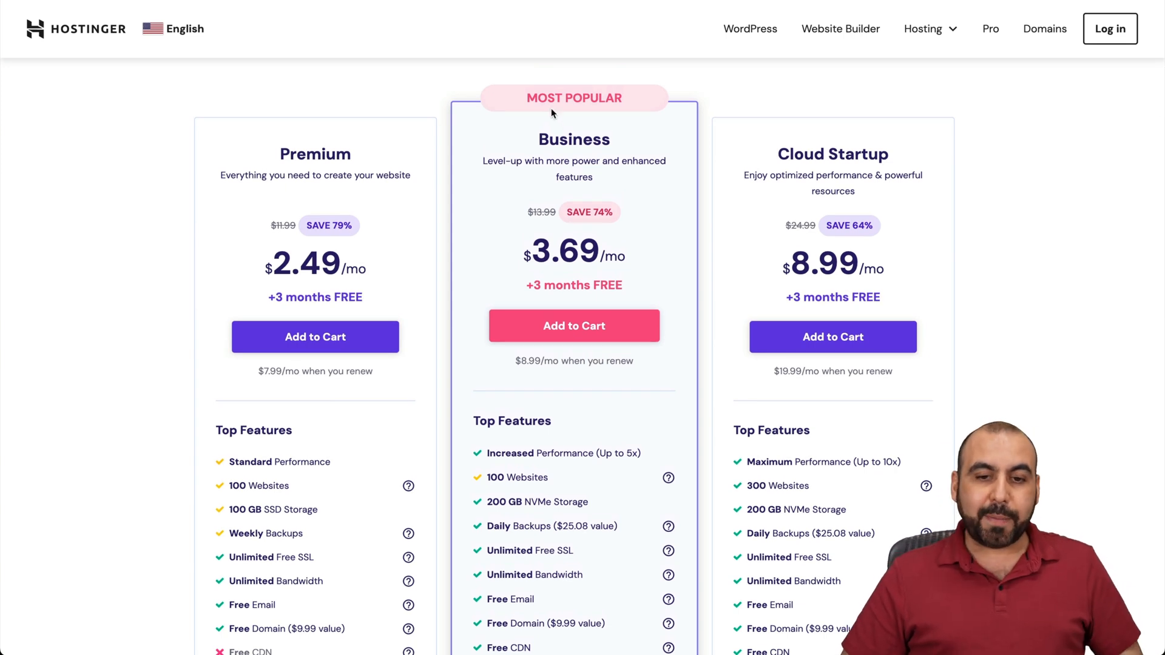
mouse_move(631, 289)
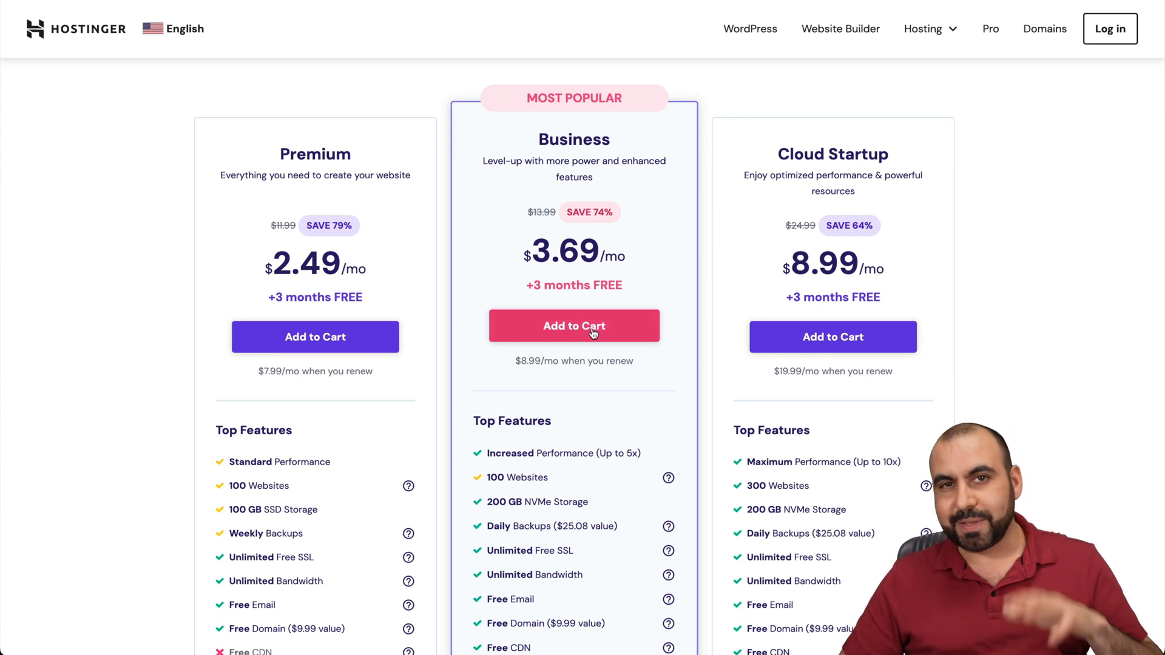
Step: Order the Business plan for 48 months and apply coupon SAASMASTER at checkout
left_click(574, 325)
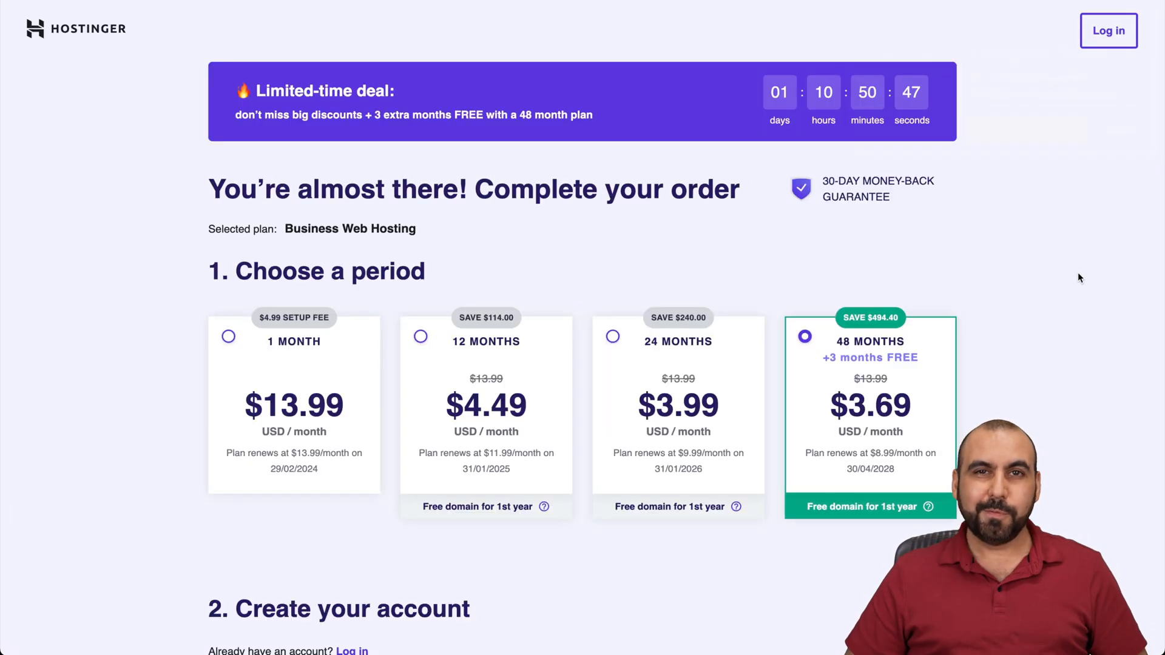
mouse_move(445, 388)
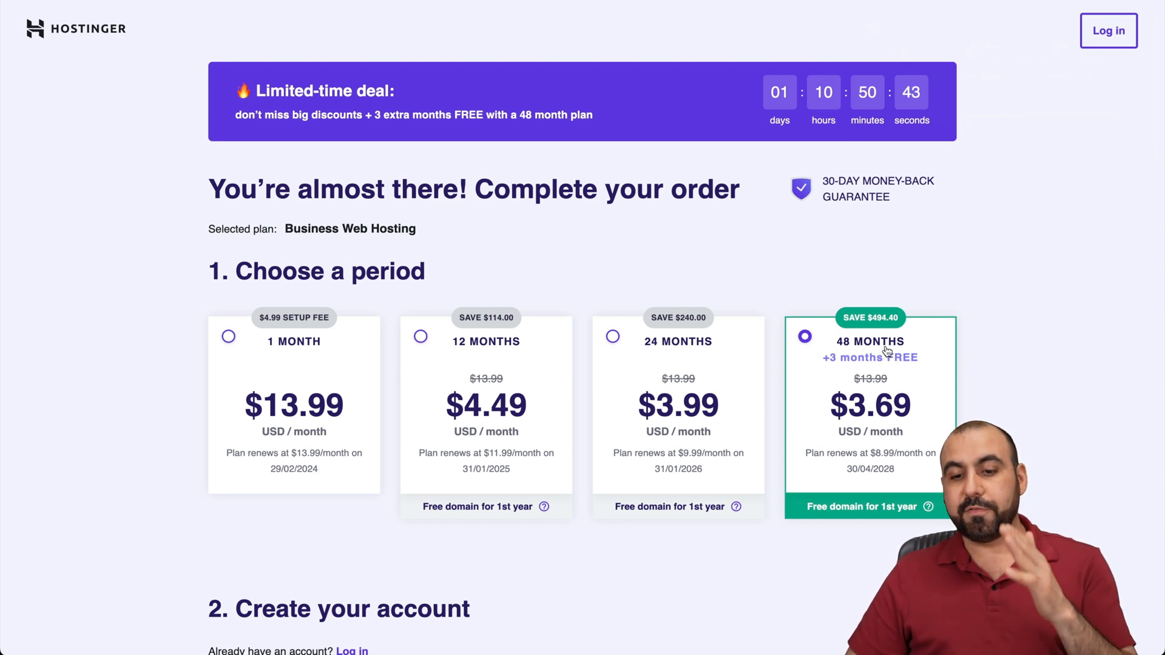
mouse_move(939, 407)
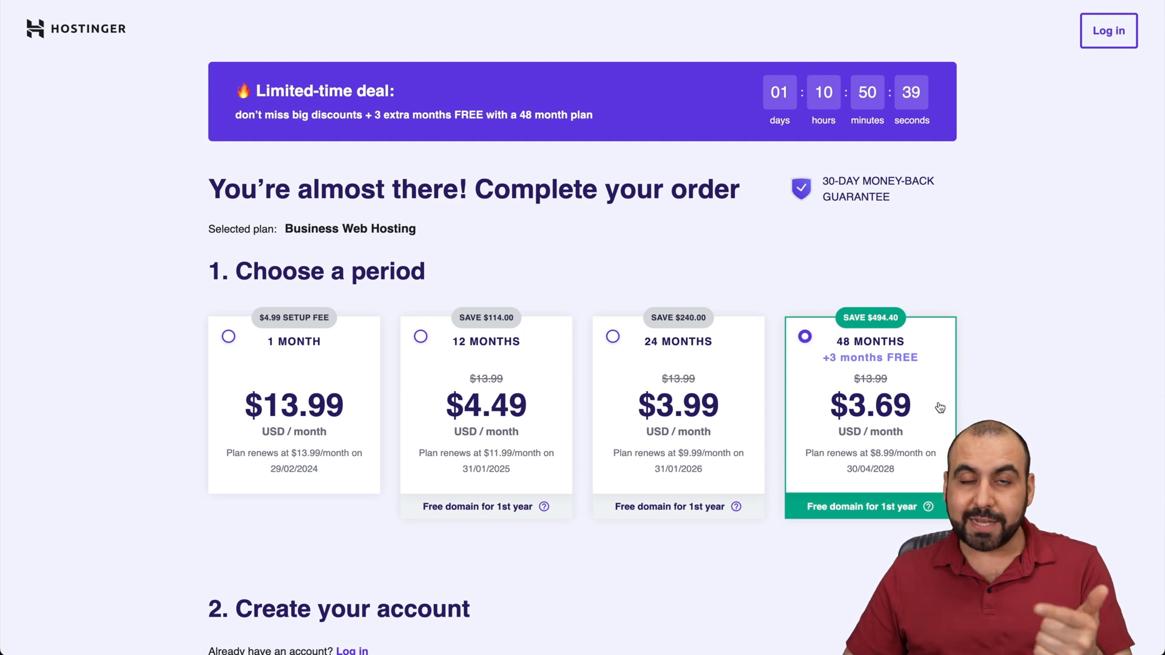
scroll("down", 3)
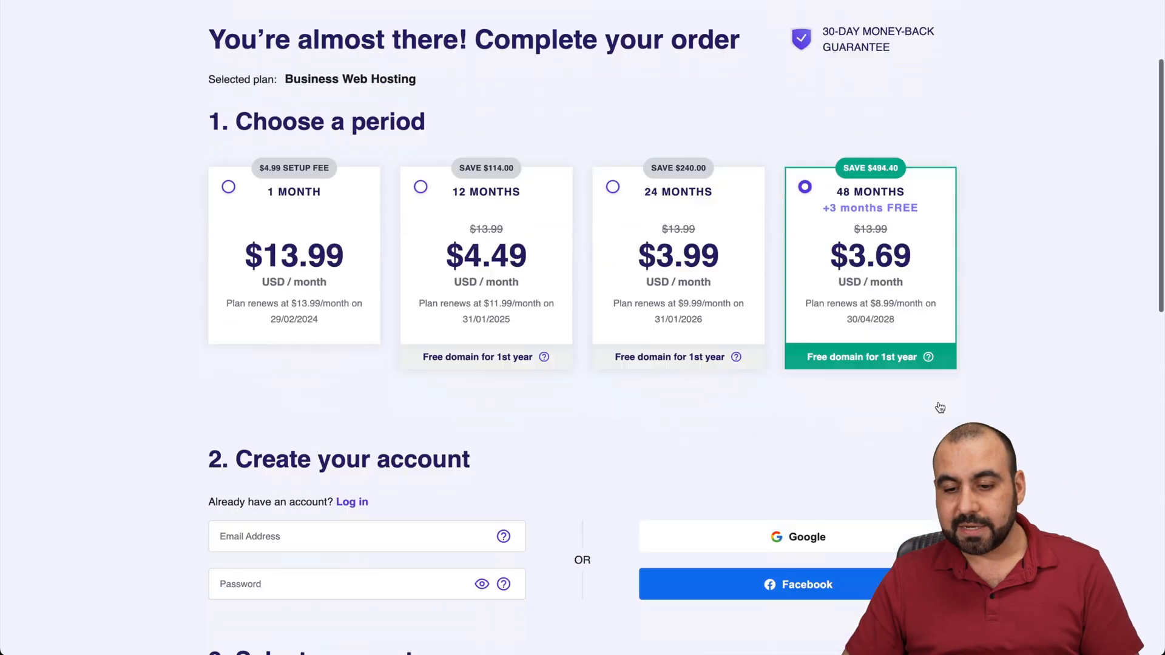
scroll("down", 3)
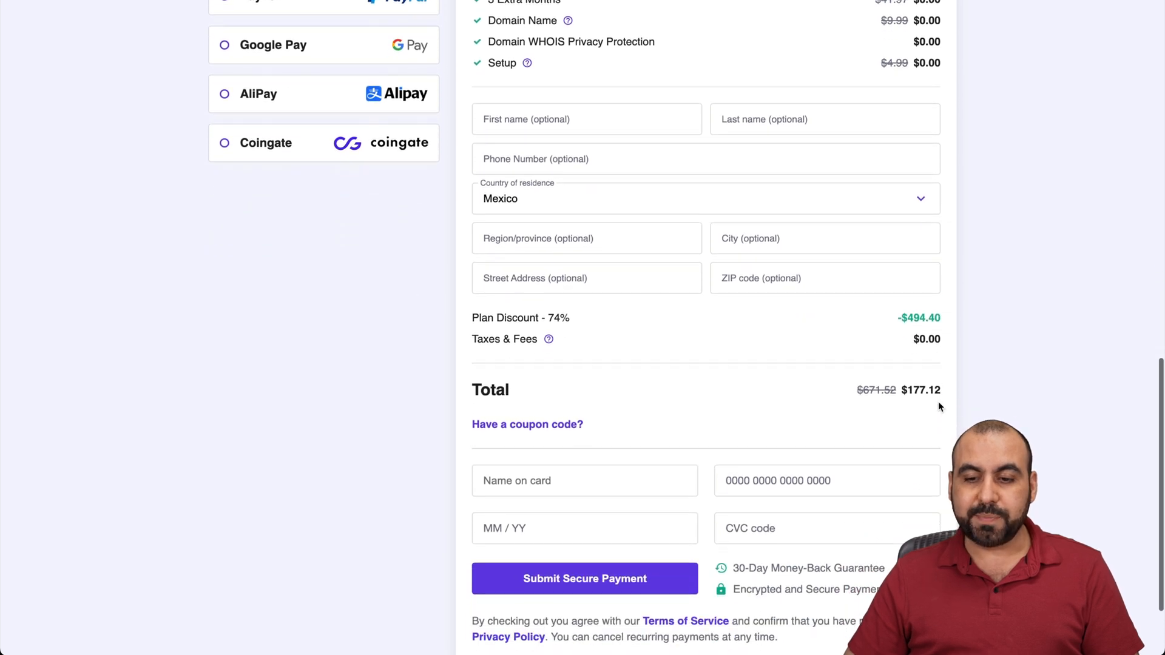
mouse_move(769, 405)
type("SAA")
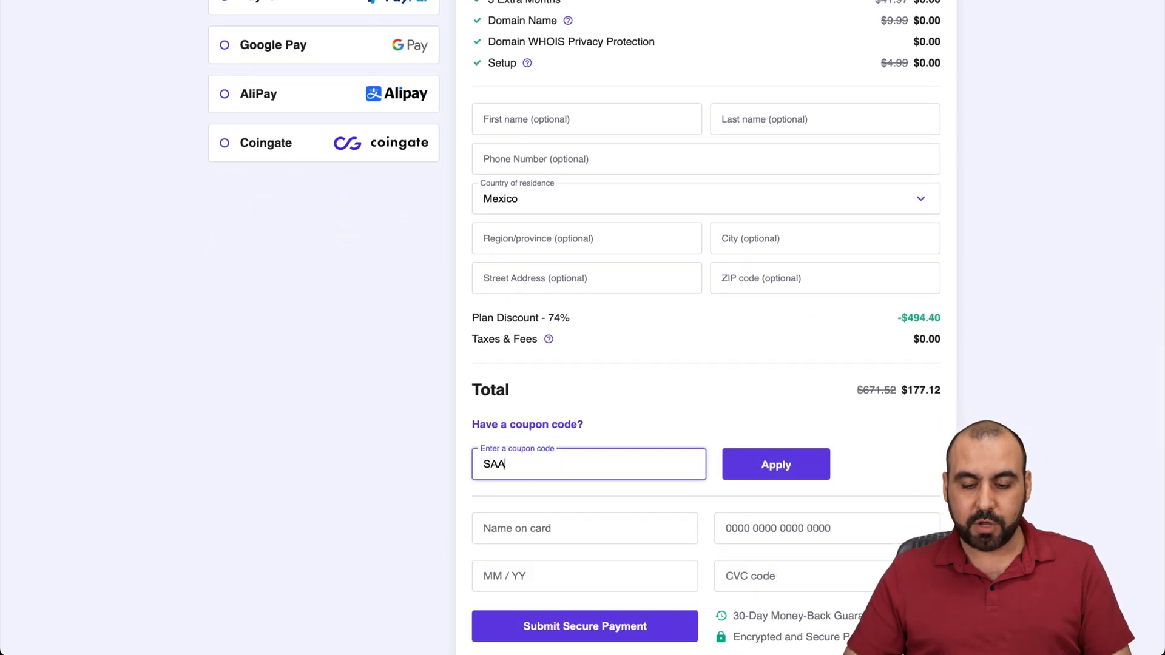
left_click(775, 464)
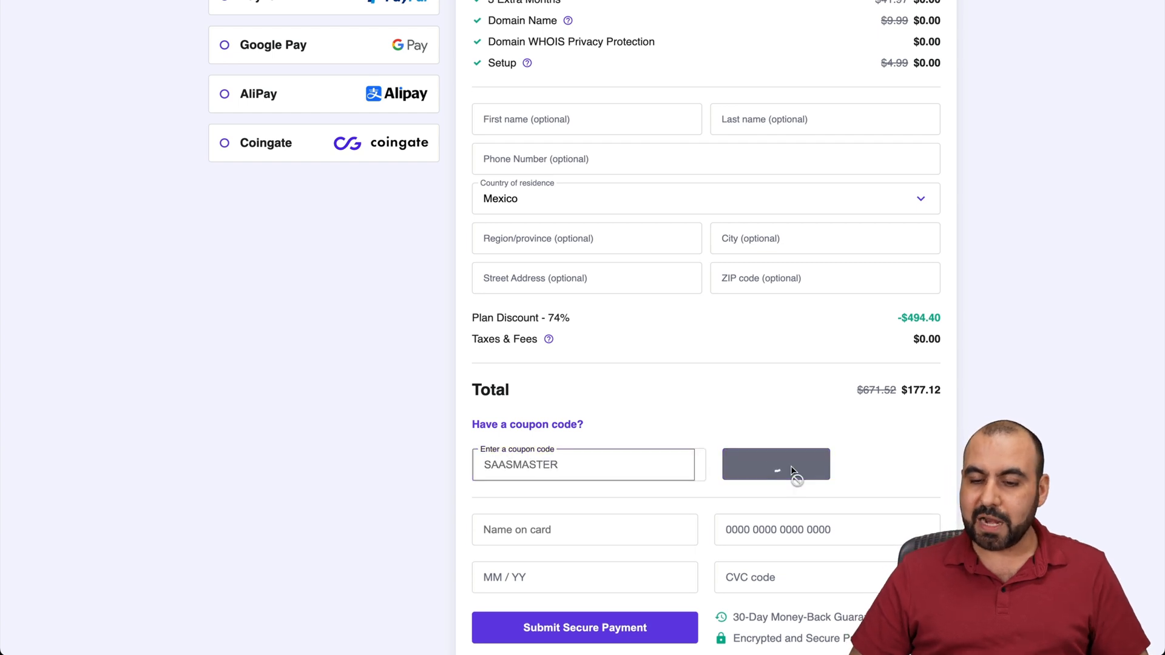
left_click(775, 464)
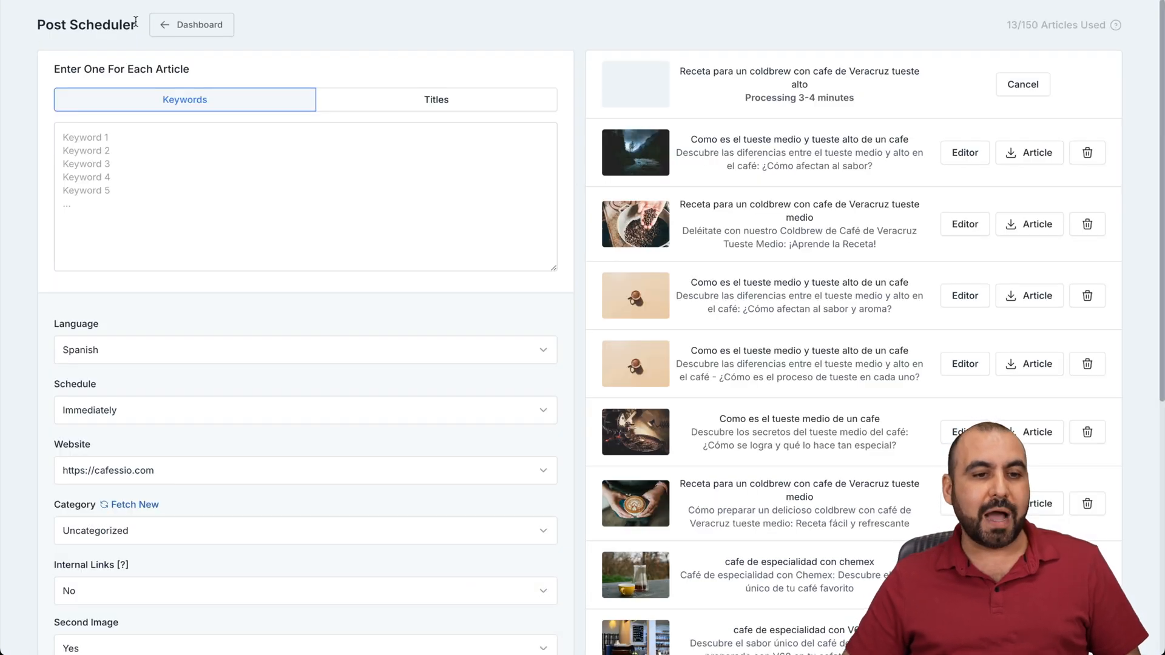
Step: From the WPAutoBlog Websites page, start connecting another WordPress site via its admin URL
left_click(191, 24)
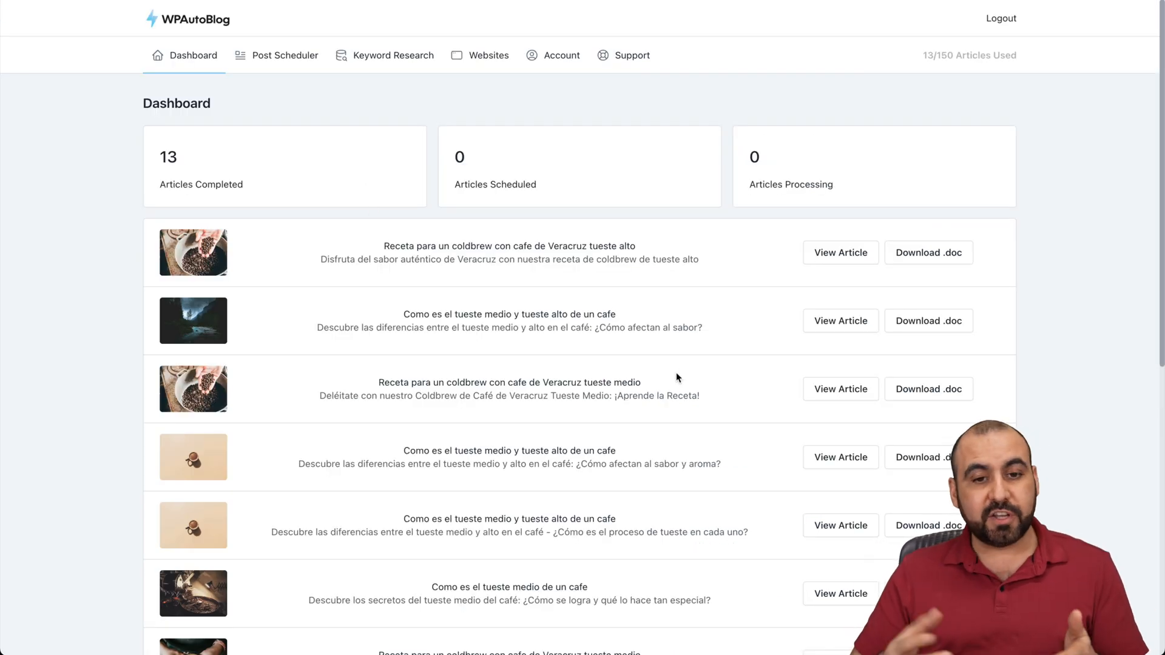
left_click(479, 55)
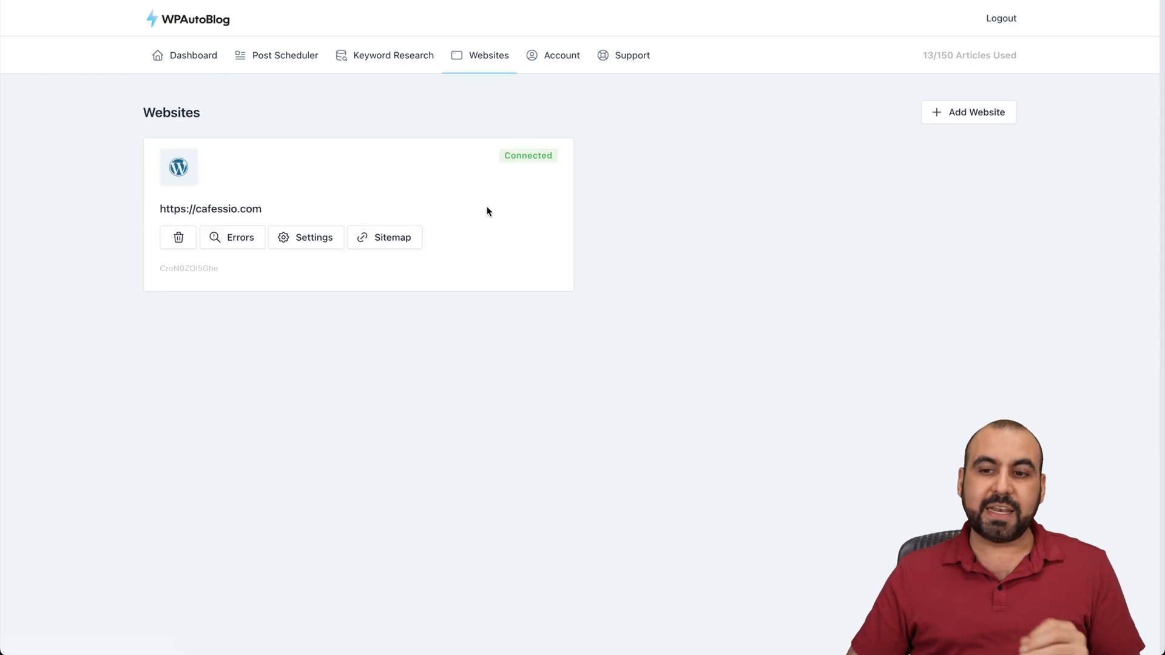
left_click(976, 112)
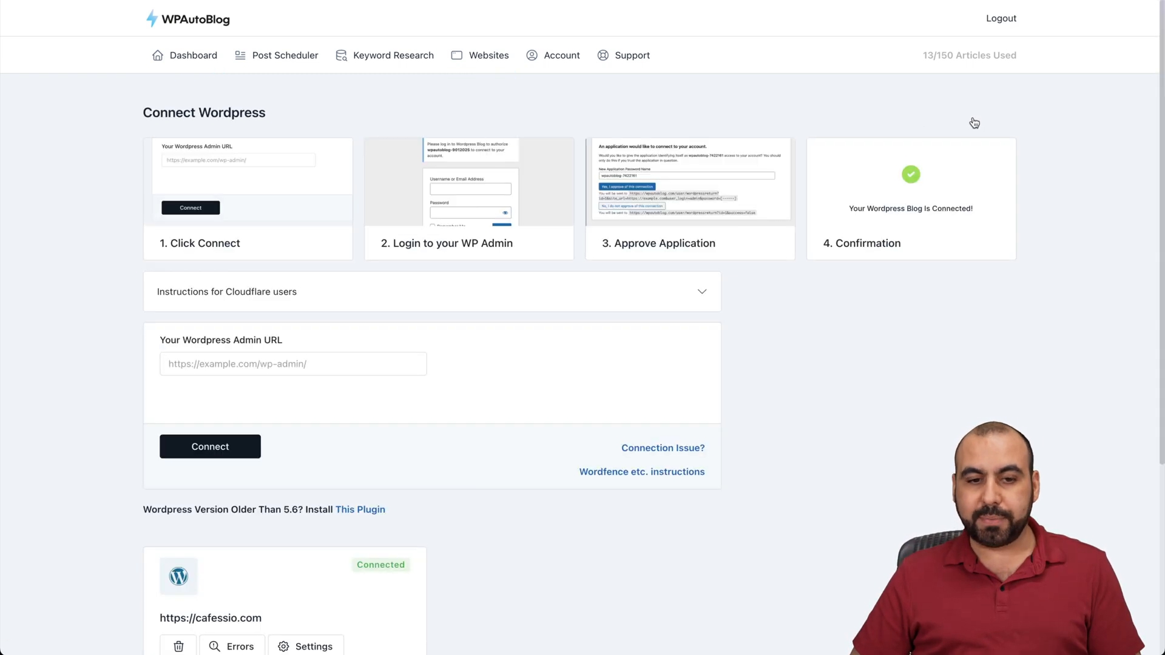
left_click(292, 362)
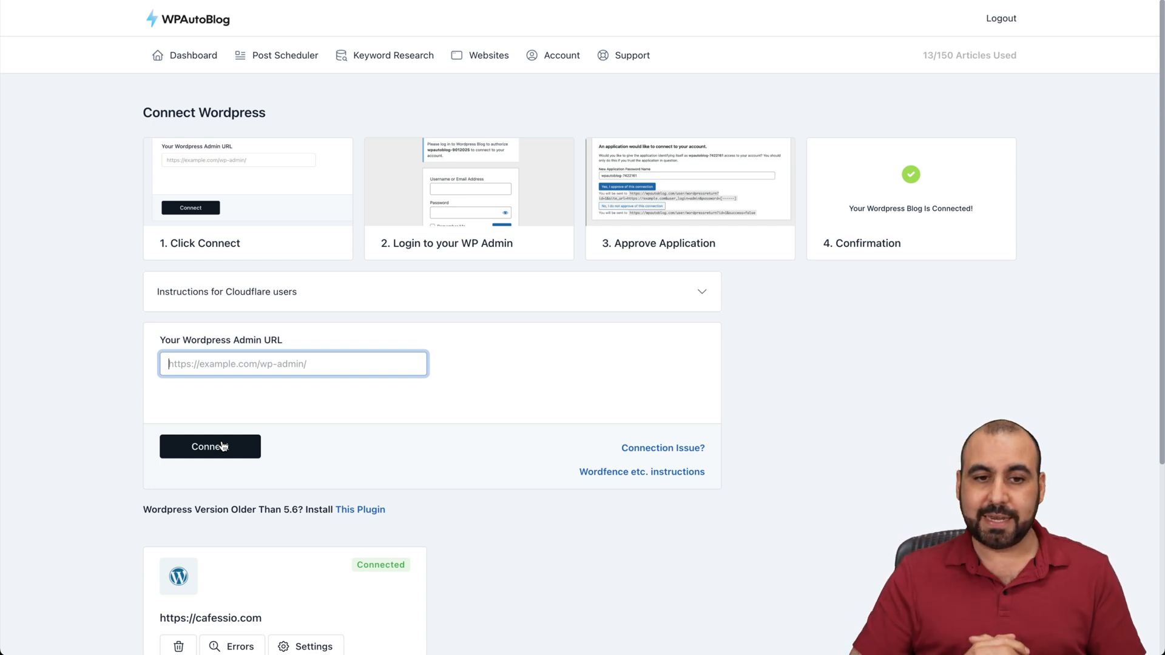
mouse_move(227, 448)
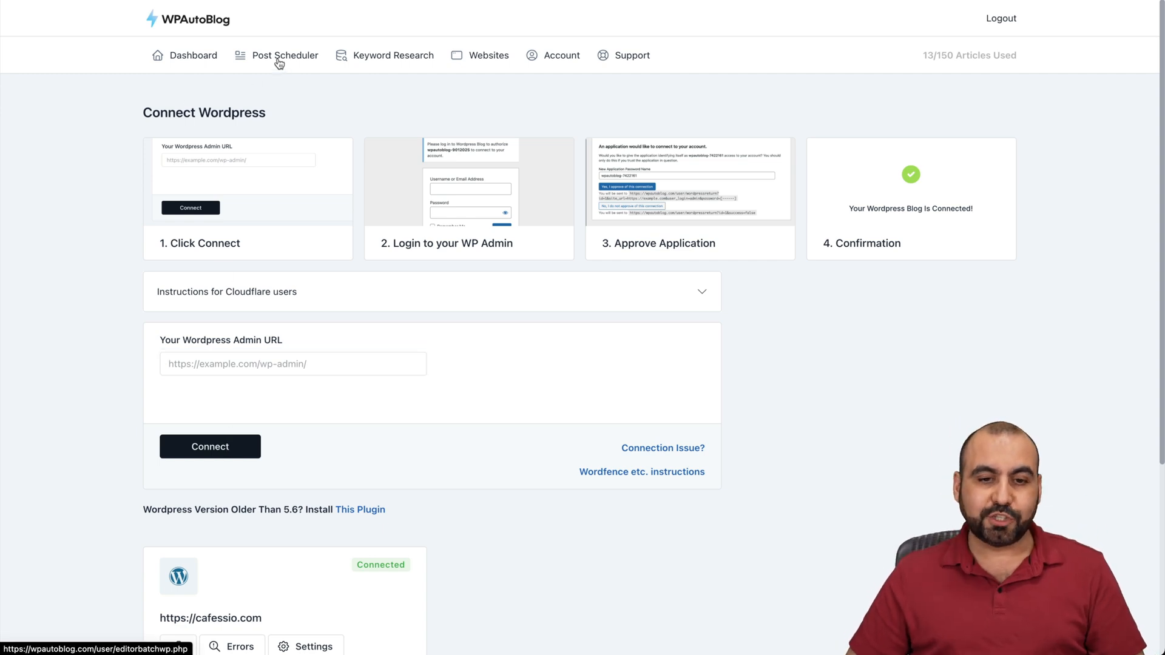
Step: Schedule two Spanish coffee keywords, medium roast and Veracruz cold brew, for immediate publishing
left_click(284, 55)
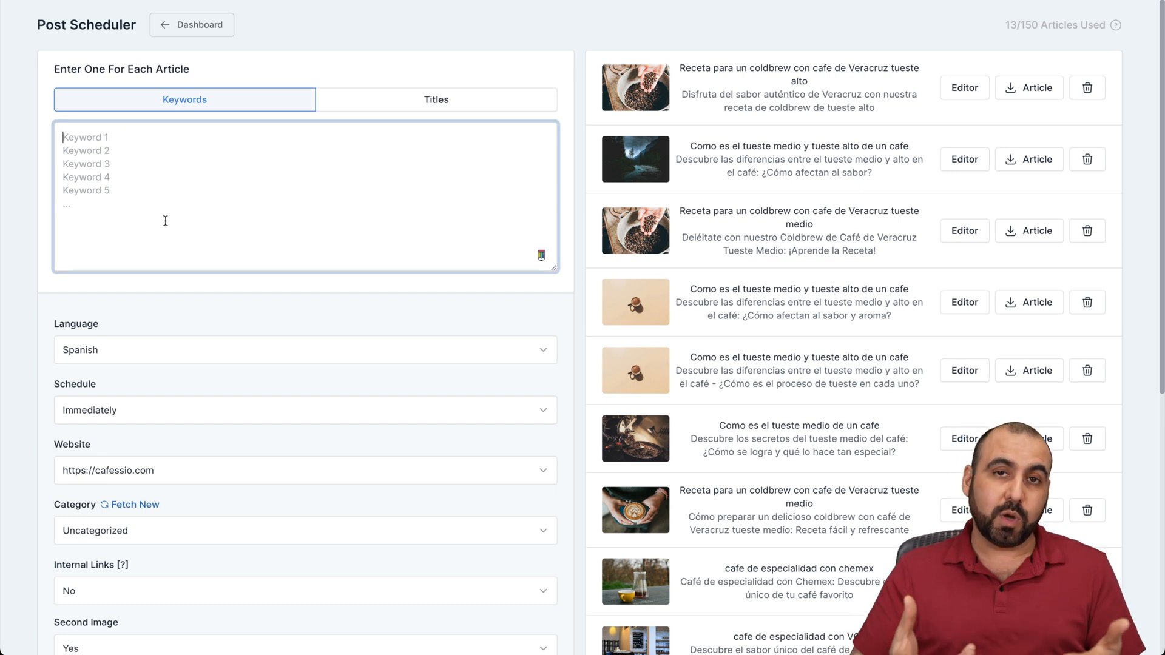
mouse_move(642, 408)
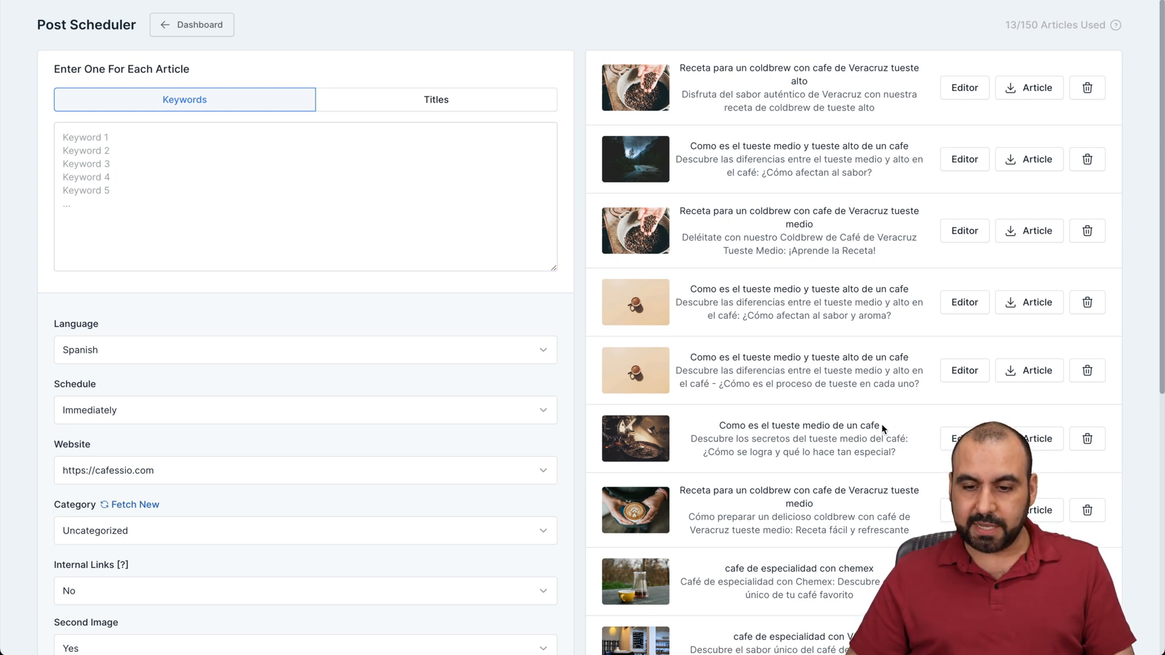
type("Como es el tueste medio de un cafe")
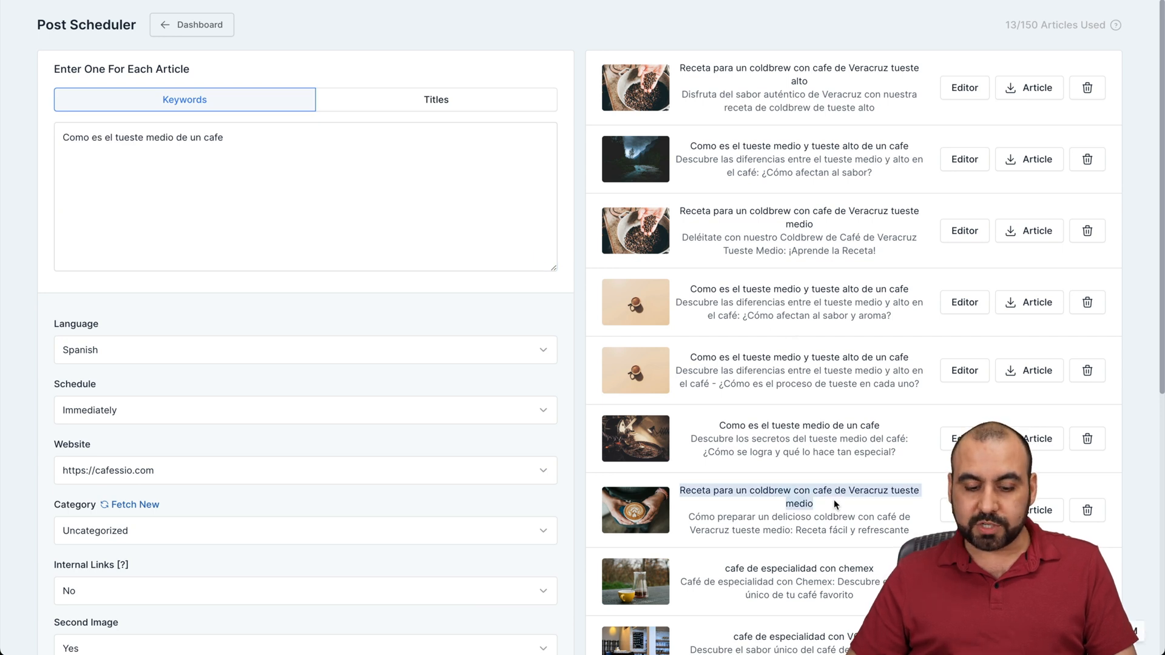
type("Receta para un coldbrew con cafe de Veracruz tueste medio")
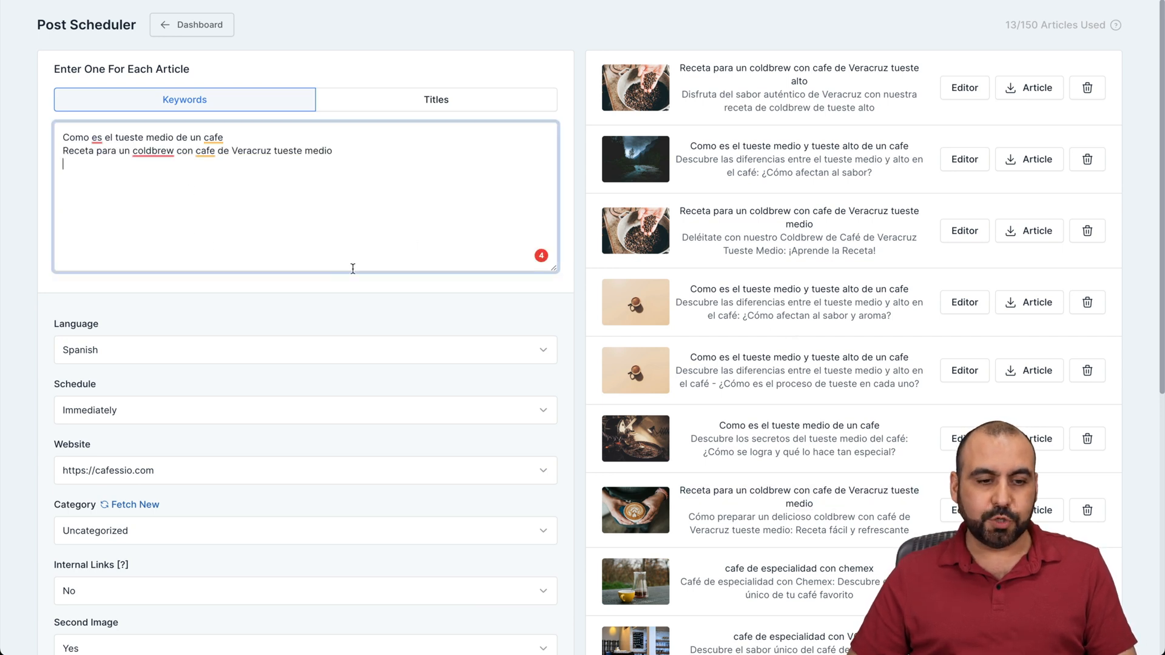
scroll("down", 3)
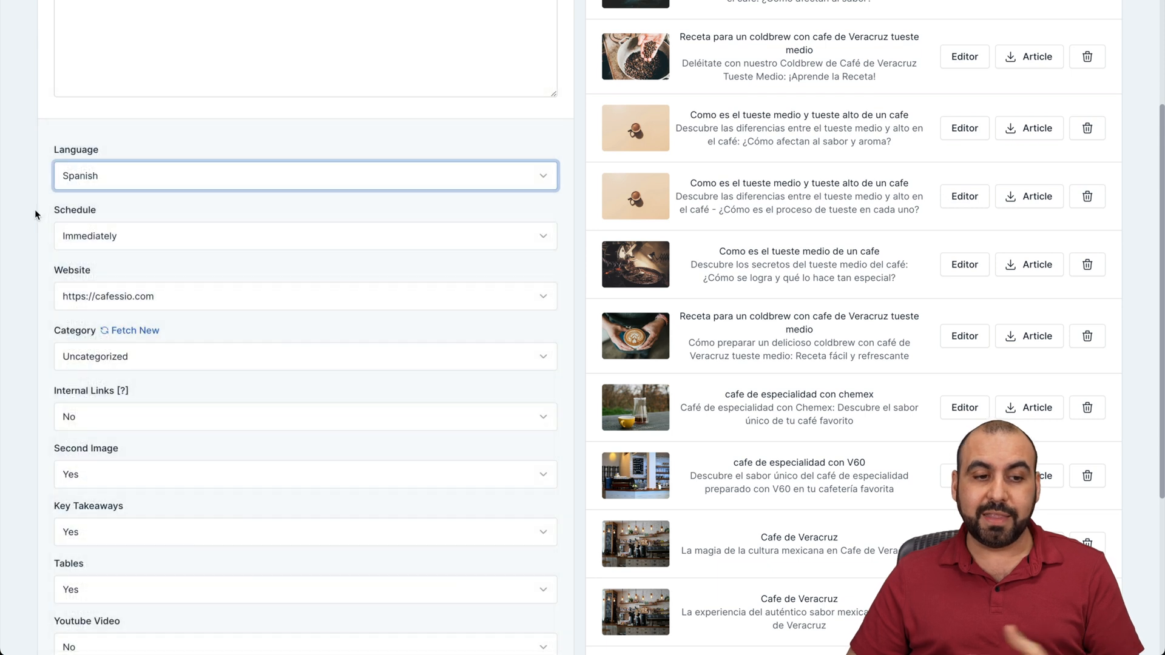
left_click(305, 235)
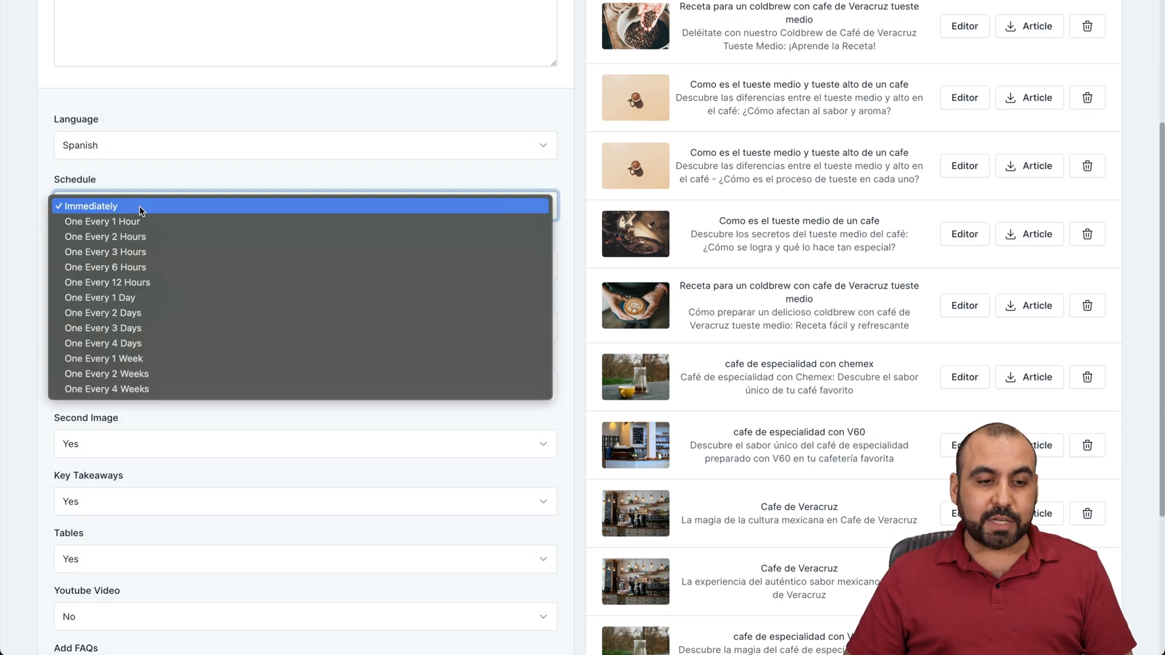
mouse_move(141, 221)
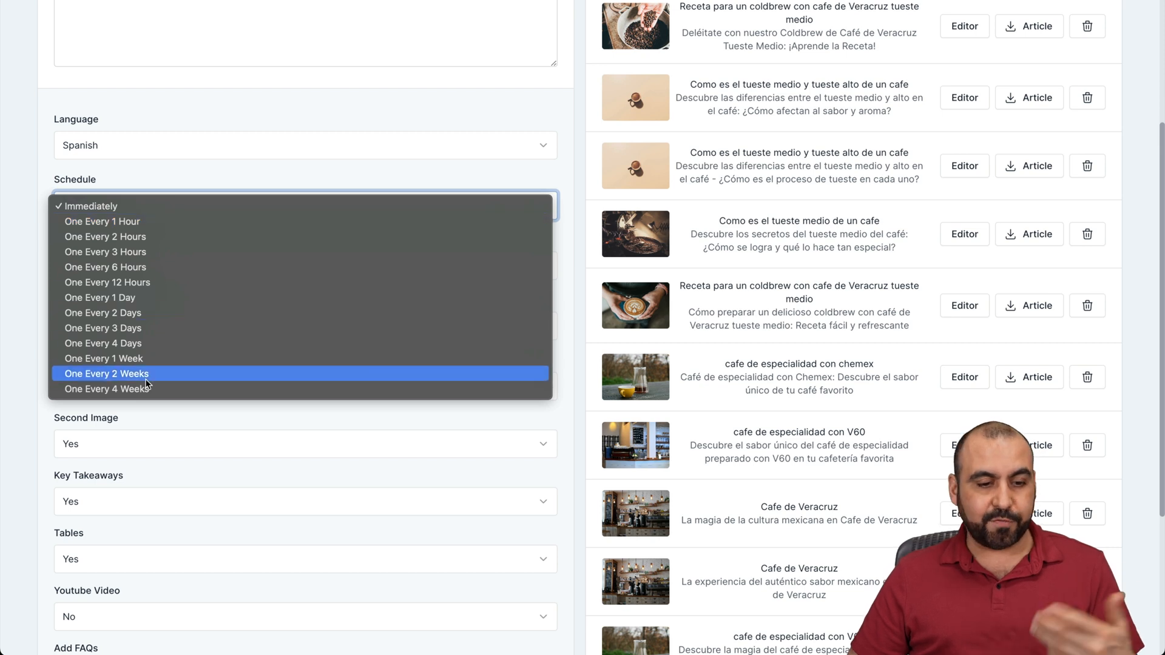
left_click(91, 206)
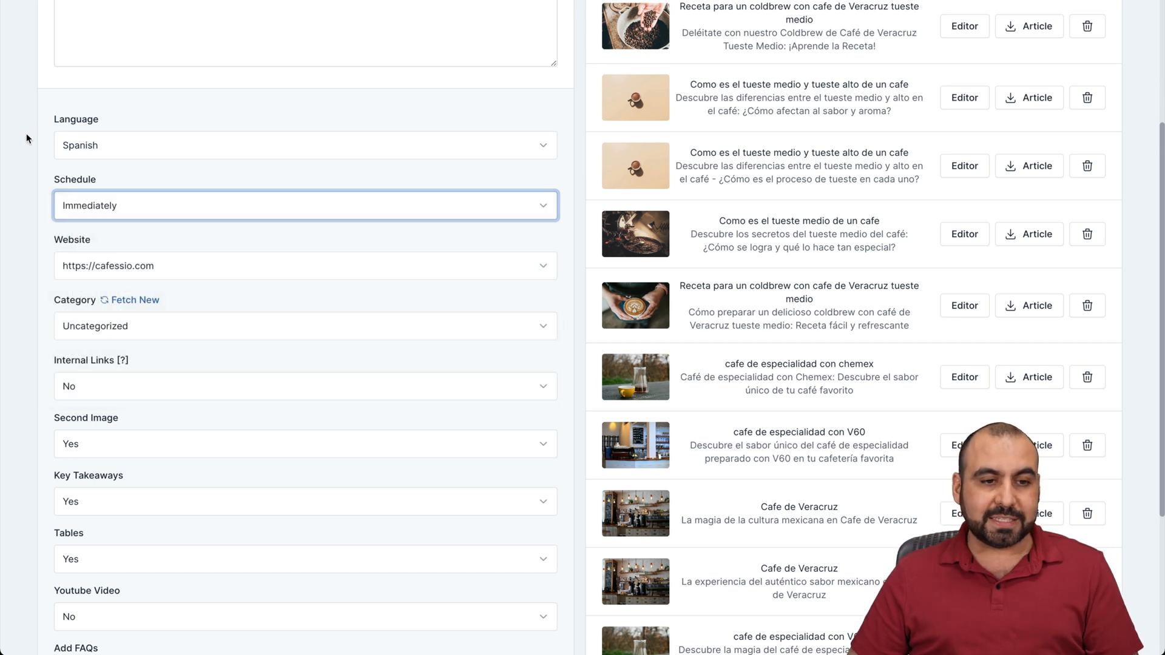
scroll("up", 3)
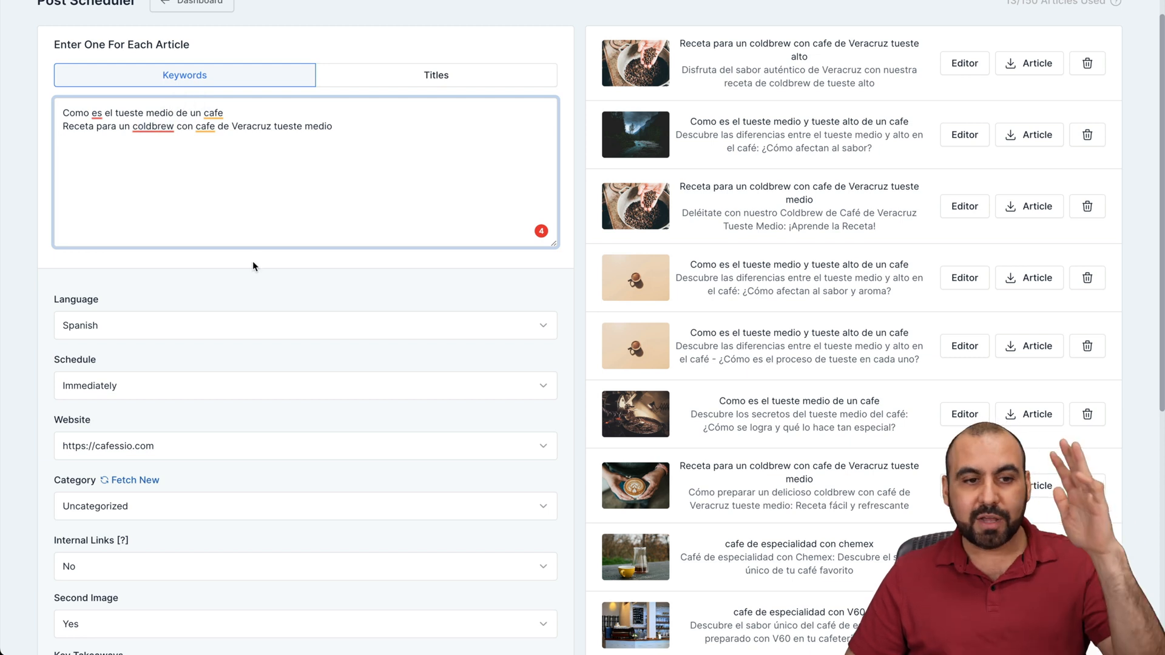
Step: Set category Cafe De Especialidad and internal links Yes, then reveal Advanced Settings
scroll("down", 3)
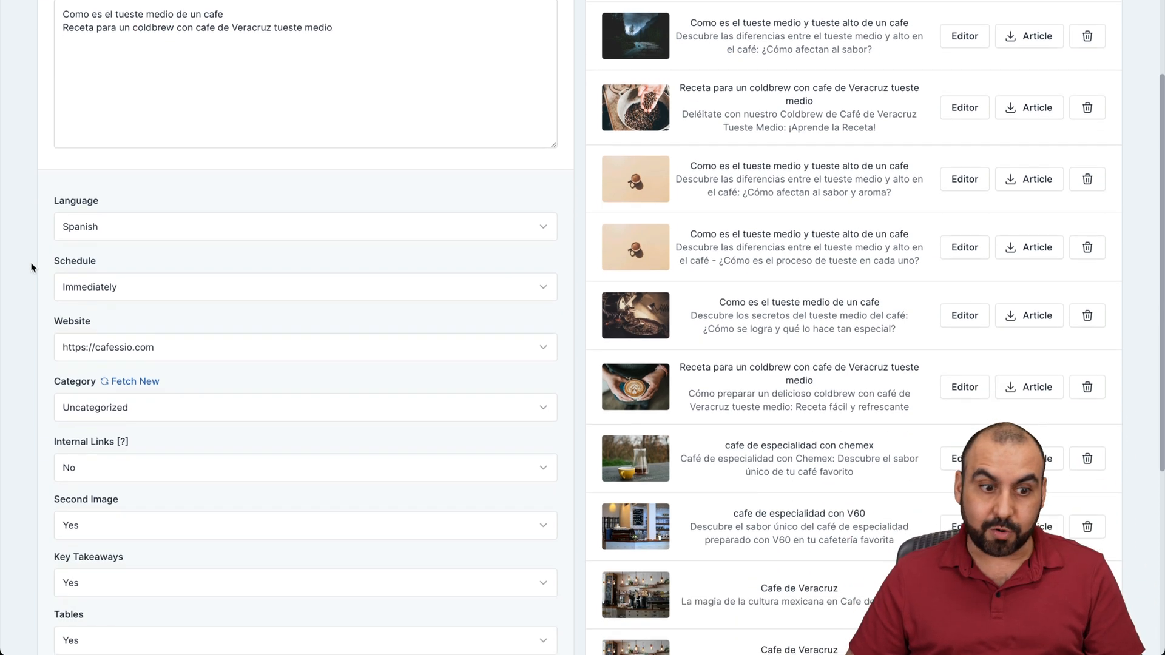
scroll("down", 3)
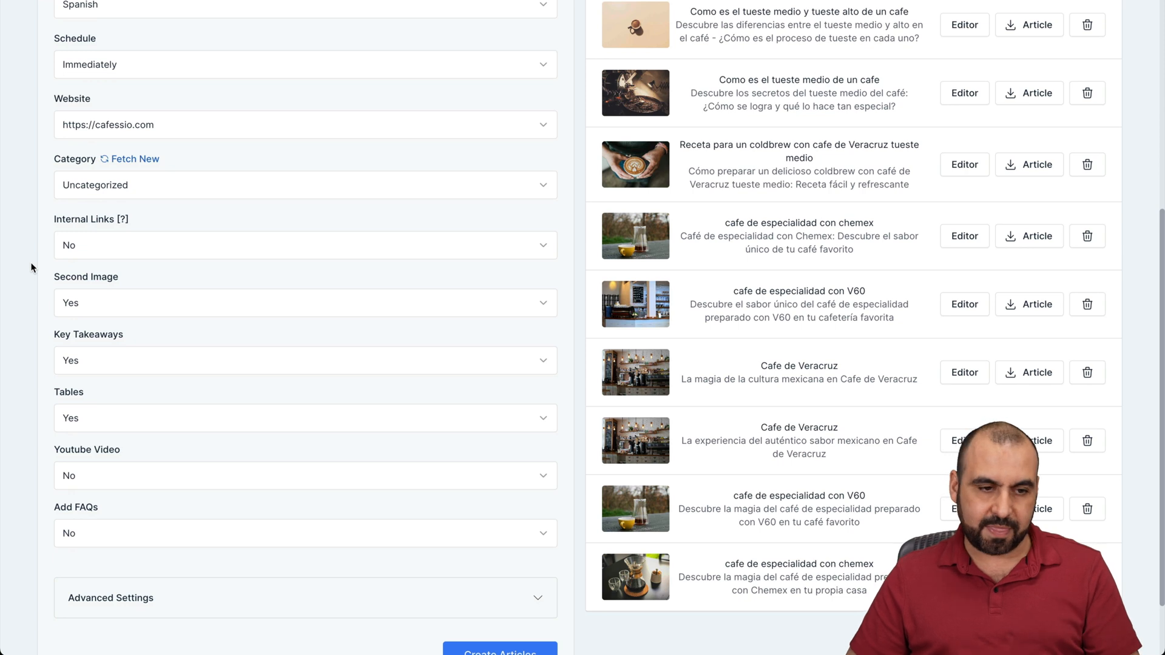
left_click(305, 184)
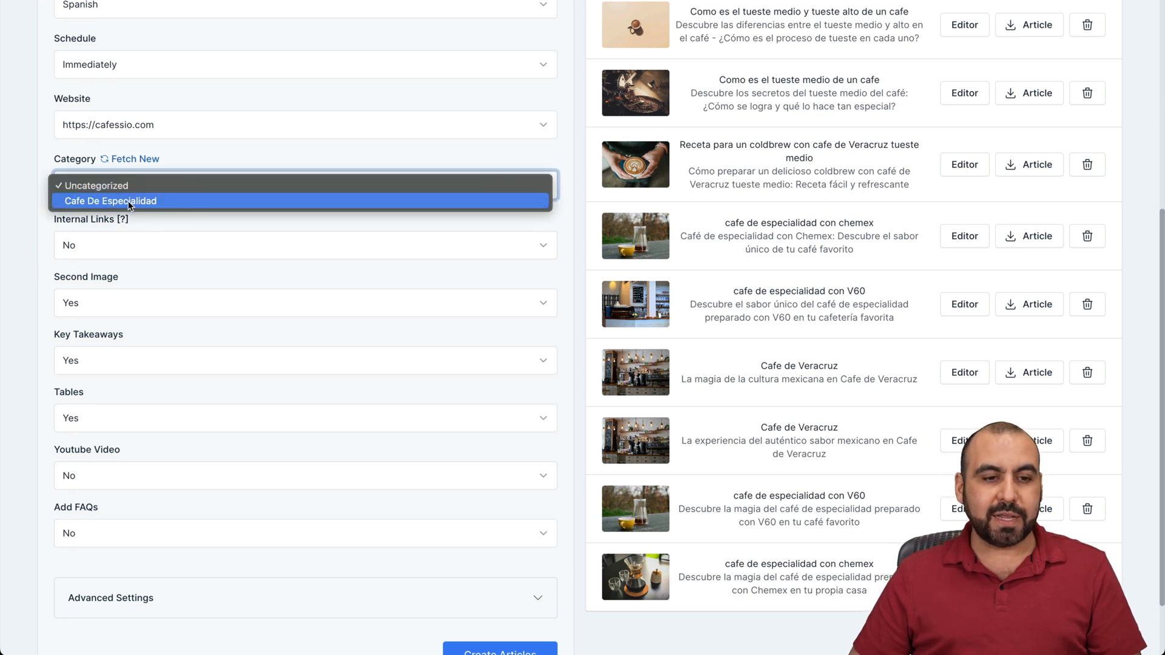
left_click(111, 200)
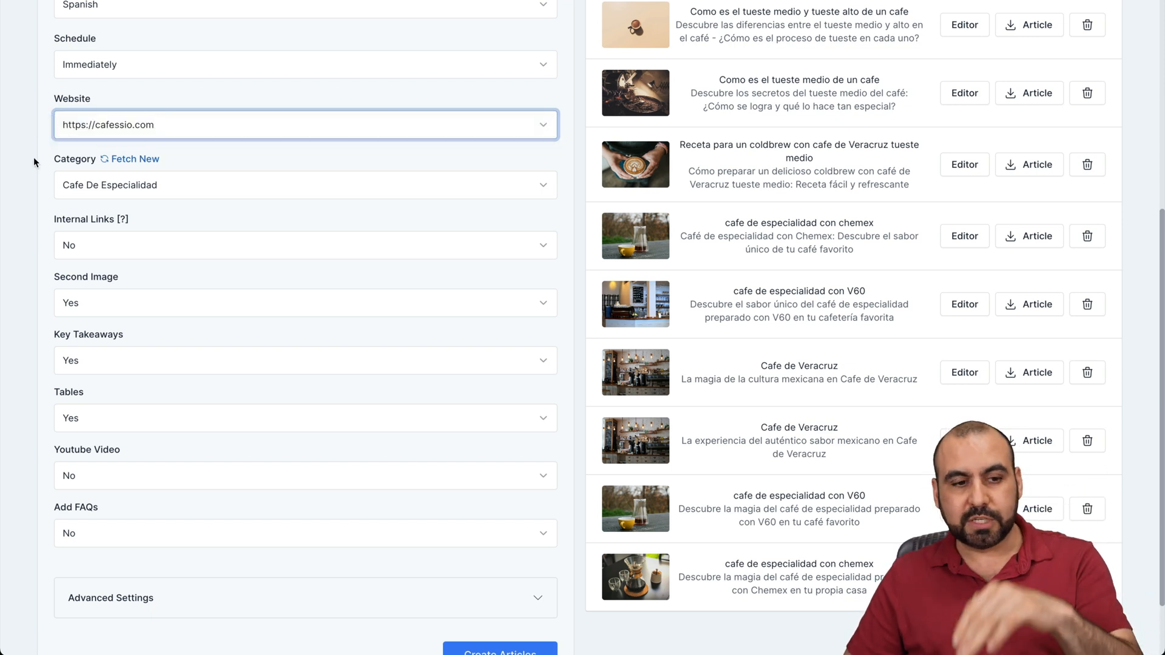
left_click(303, 245)
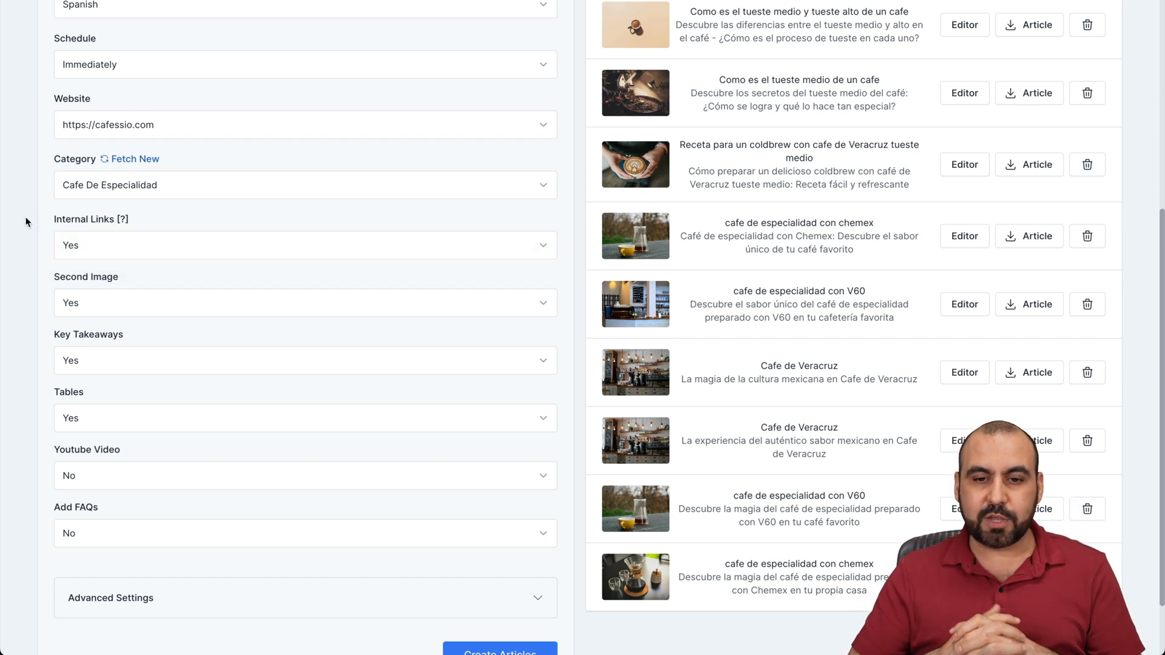
scroll("down", 3)
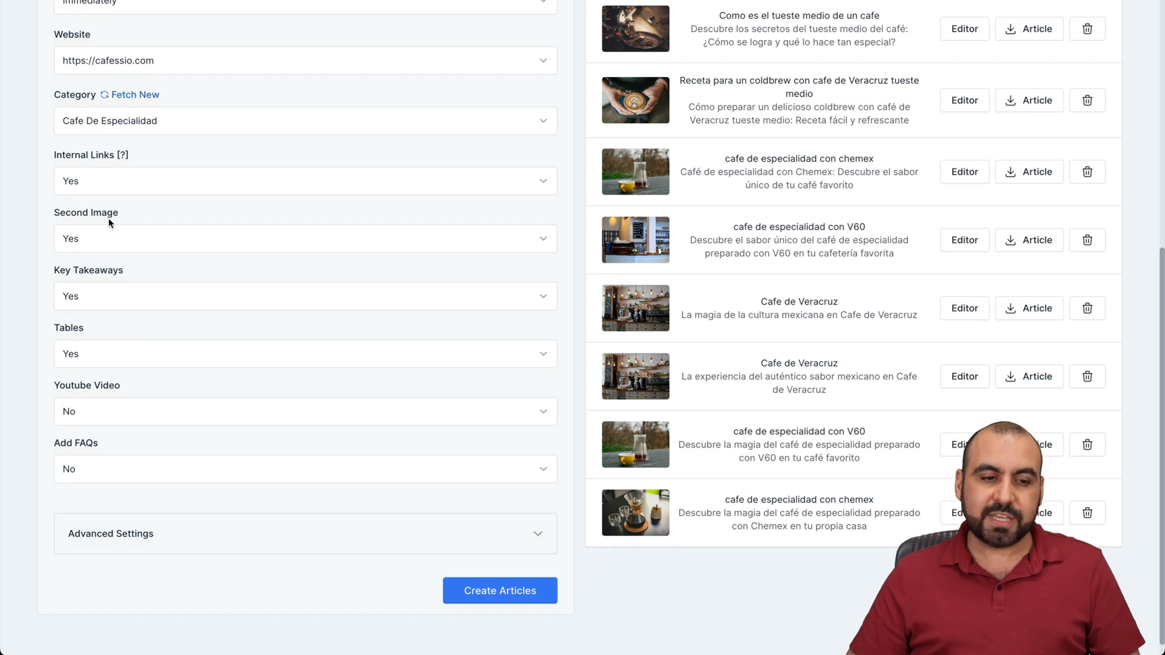
mouse_move(105, 256)
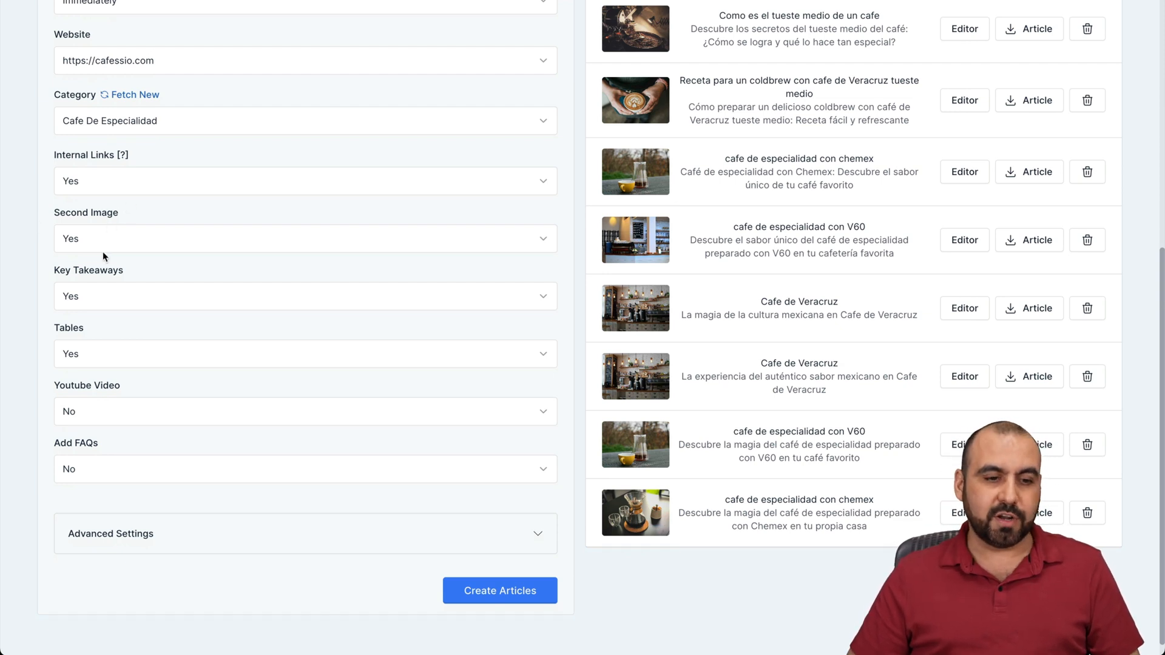
mouse_move(91, 342)
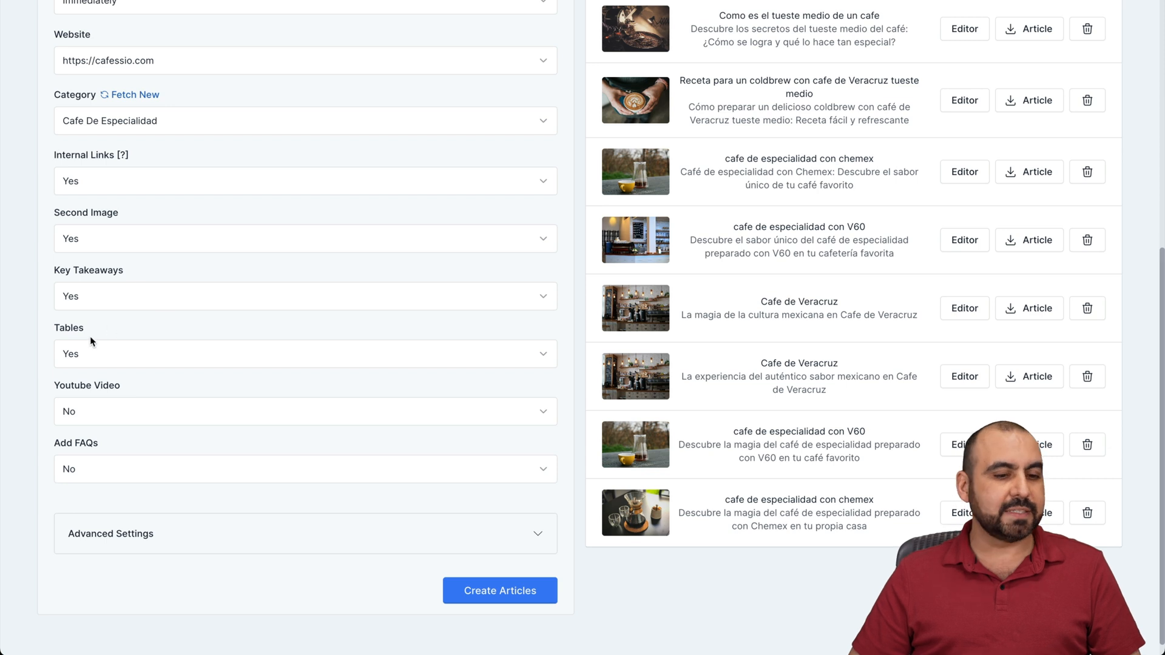
mouse_move(68, 443)
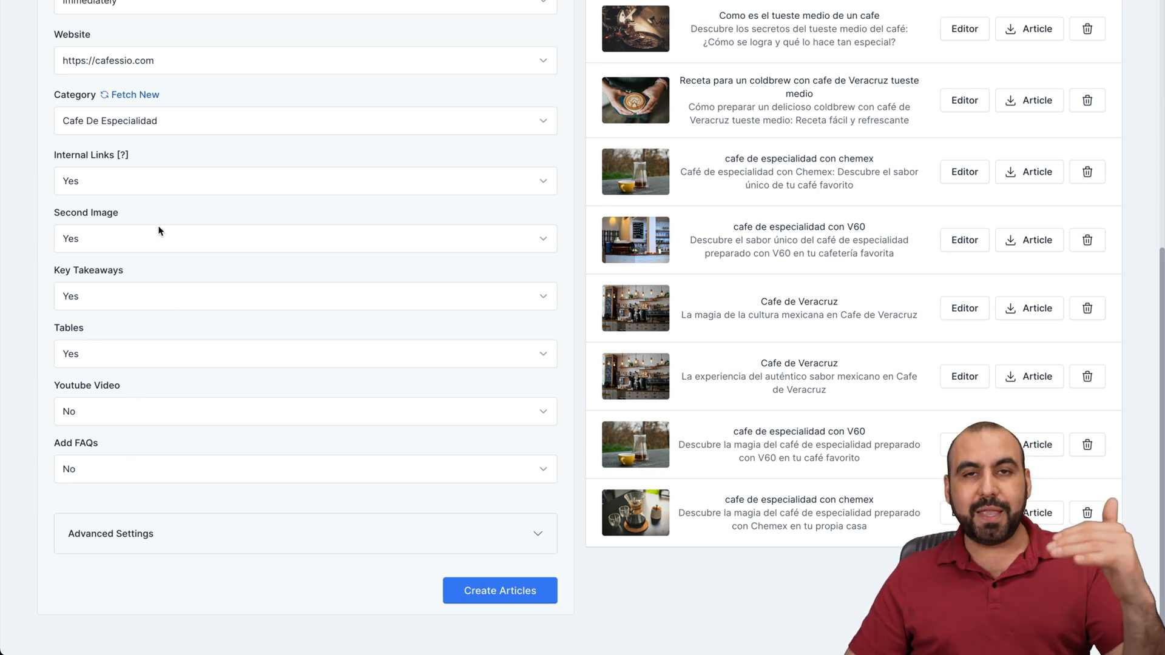
mouse_move(134, 340)
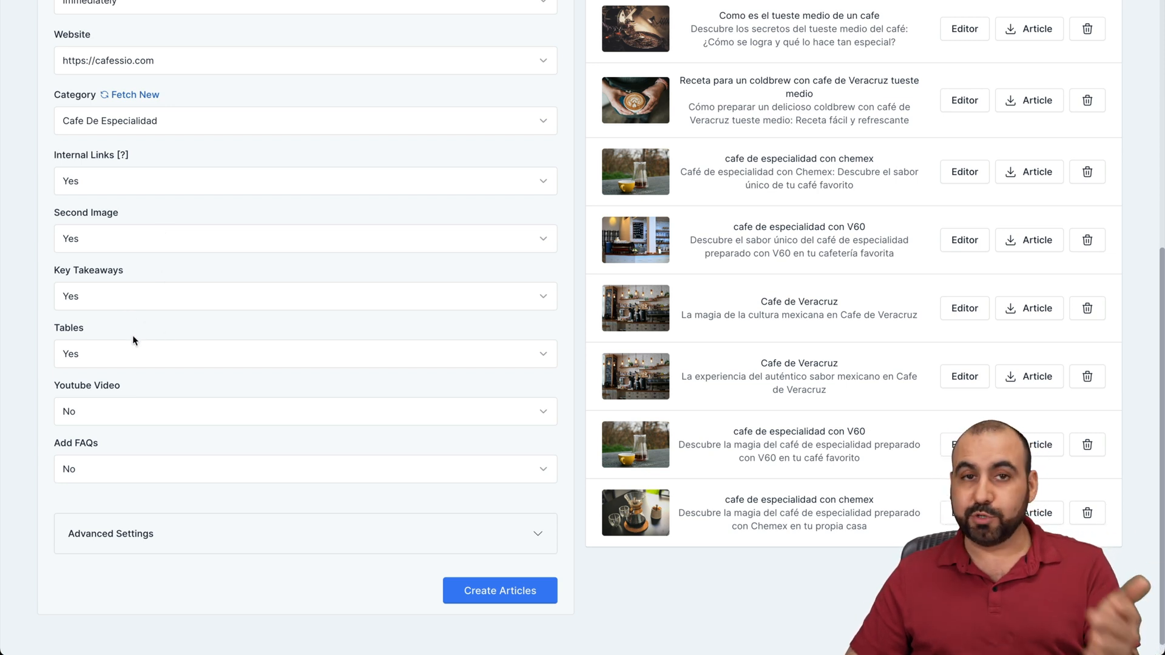
mouse_move(161, 444)
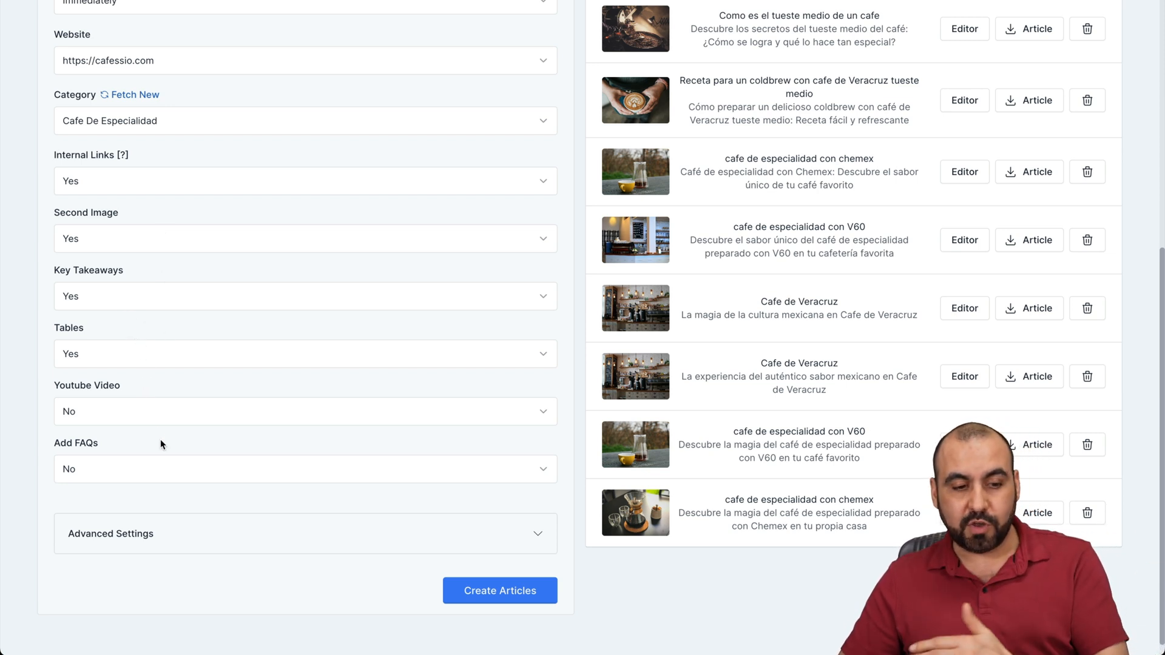
mouse_move(131, 444)
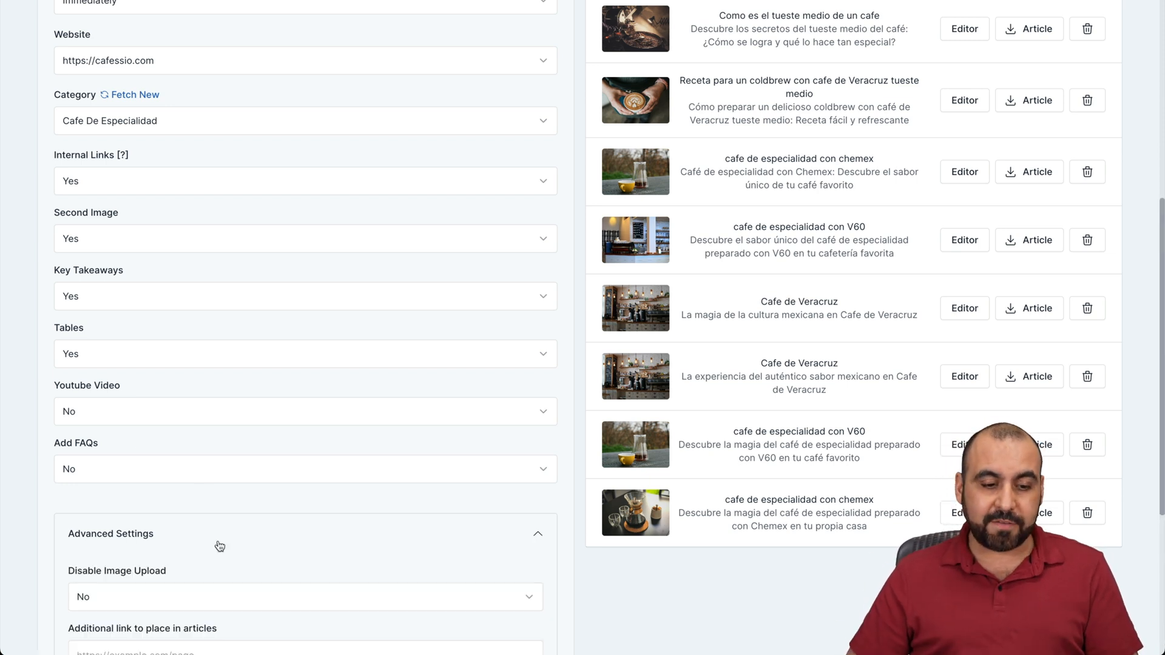
Step: Review the expanded Advanced Settings: image upload, additional link, word to link, extra keywords
scroll("down", 3)
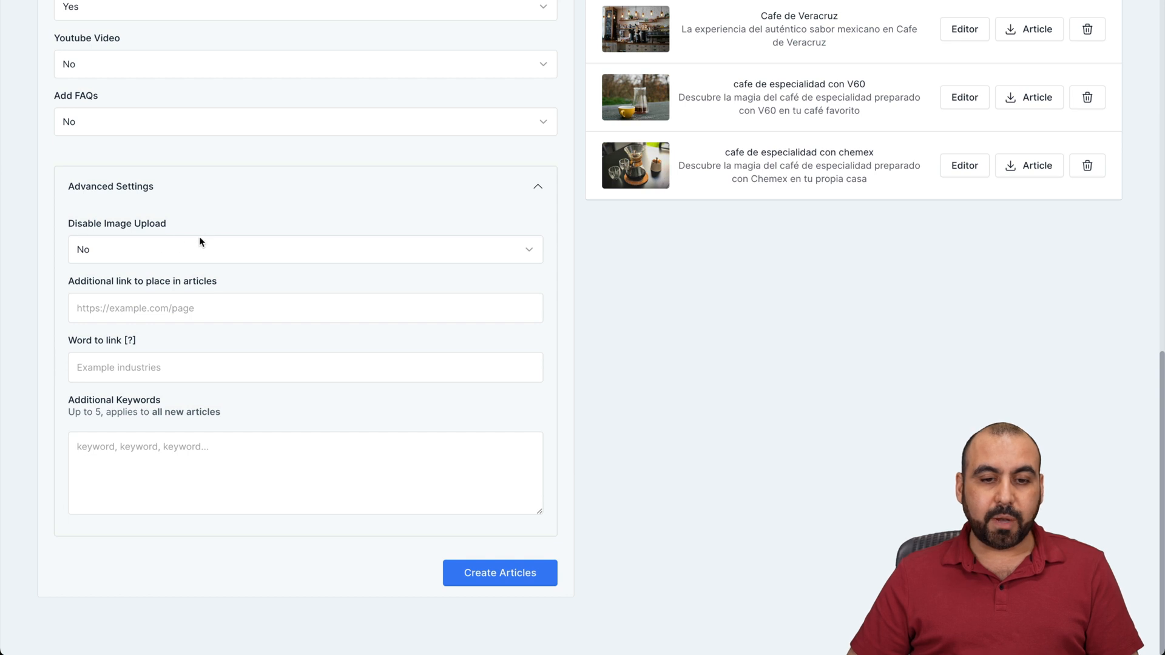
mouse_move(287, 293)
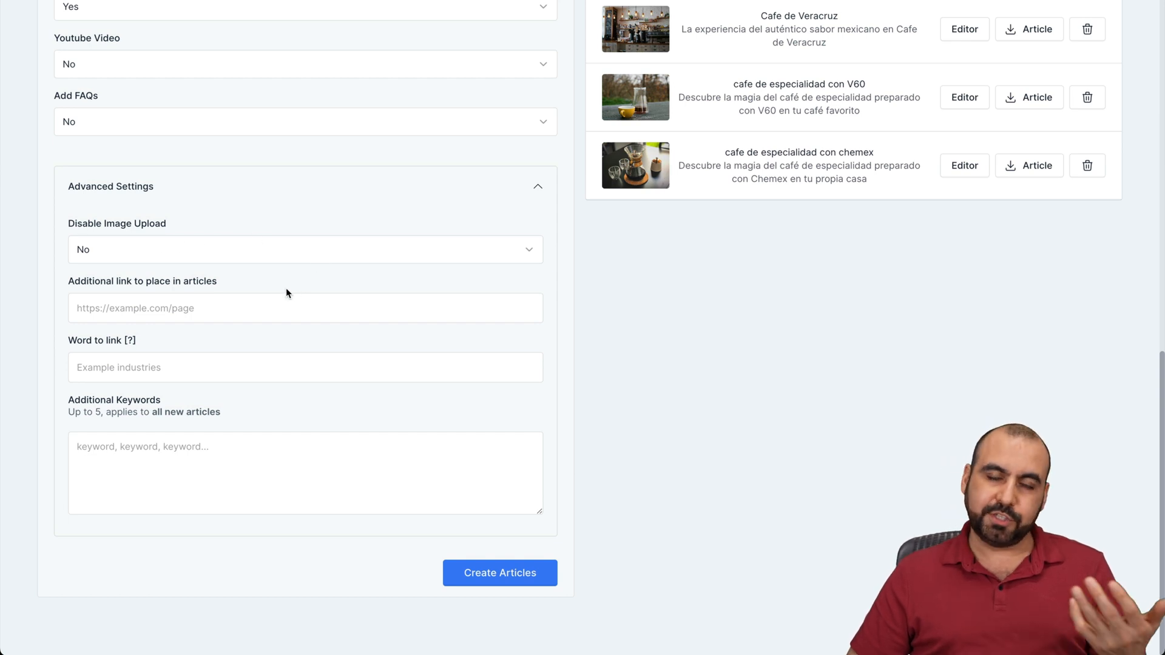
mouse_move(39, 290)
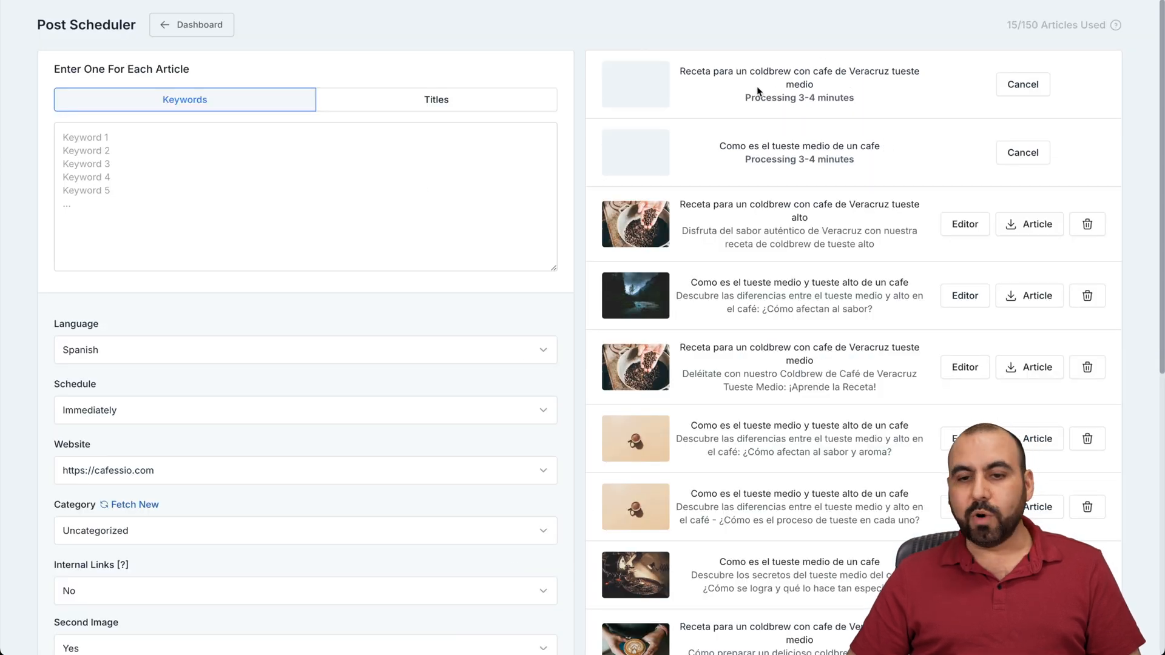
mouse_move(935, 165)
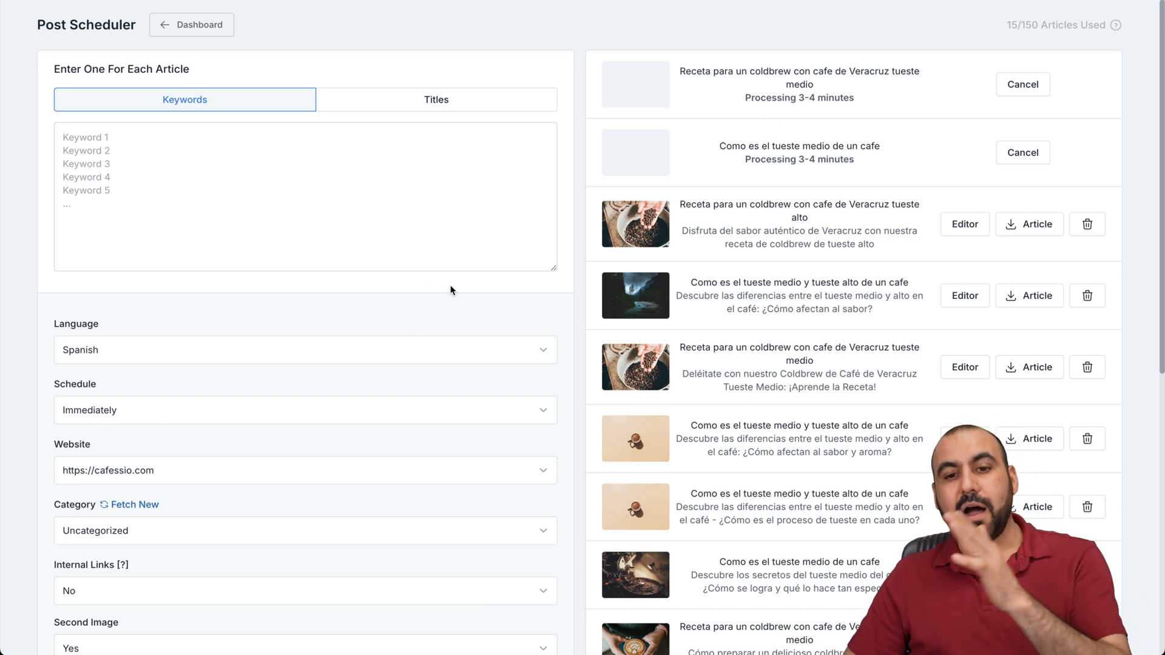
mouse_move(661, 153)
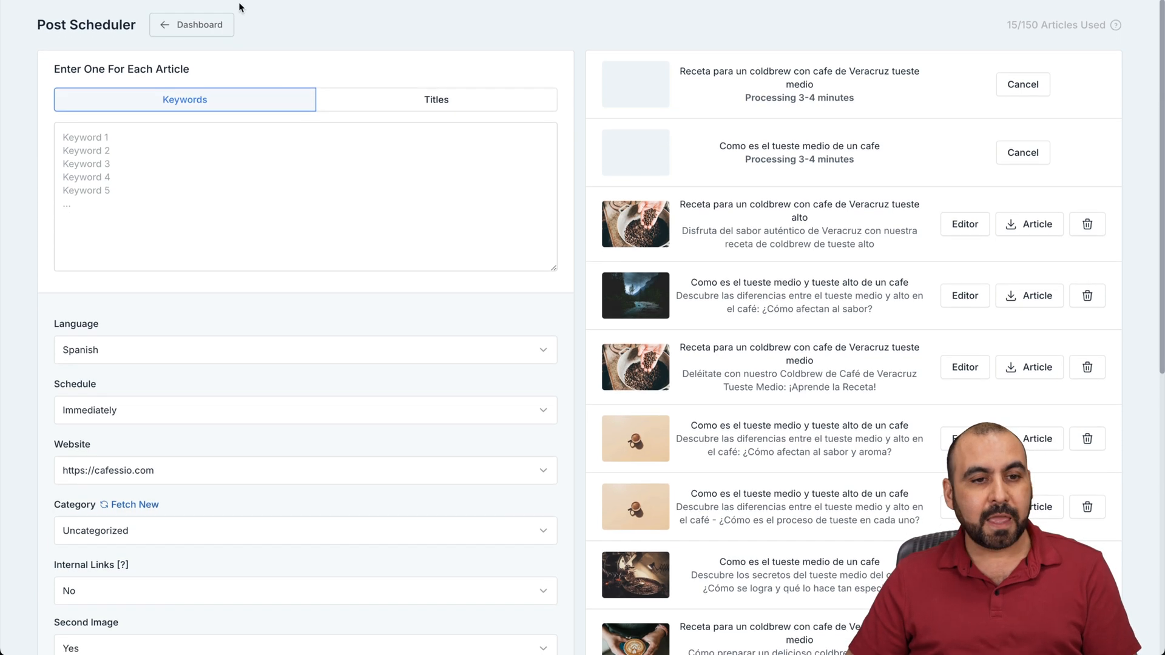
Step: Return to the dashboard listing 13 completed articles and two still processing
left_click(191, 25)
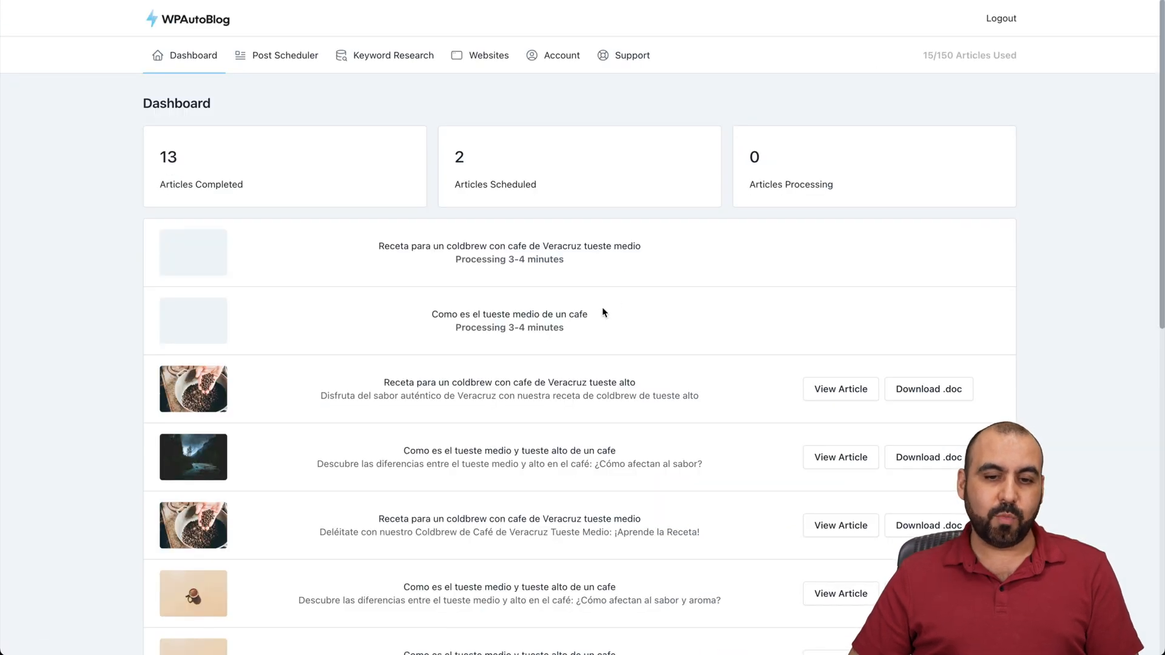
mouse_move(392, 247)
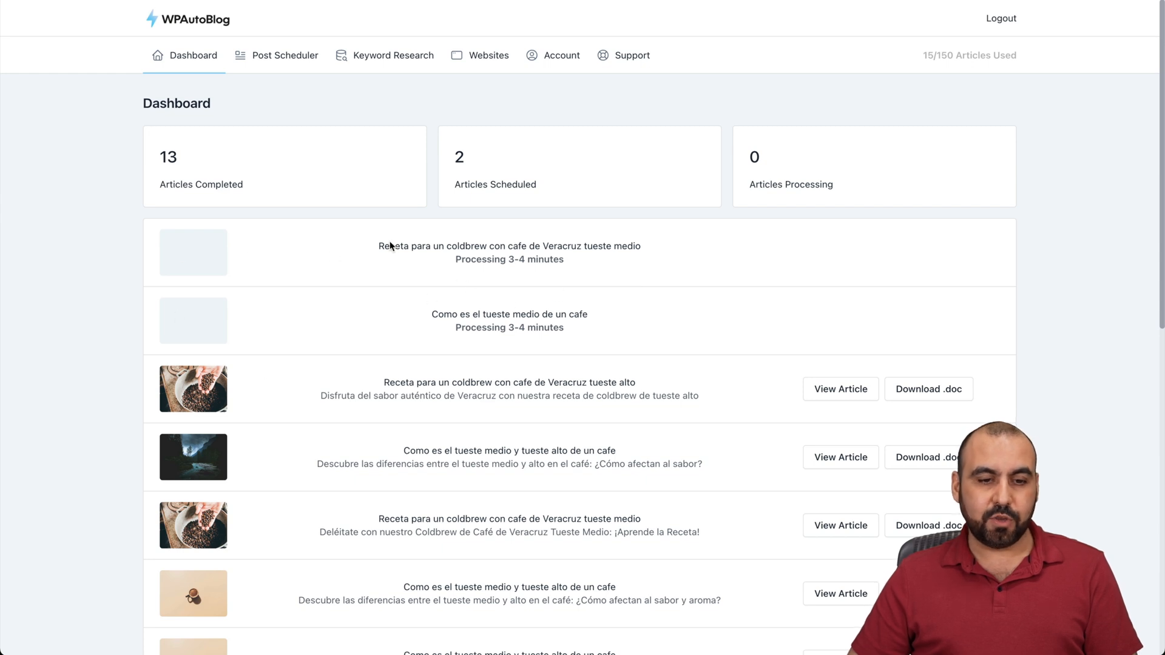
mouse_move(382, 399)
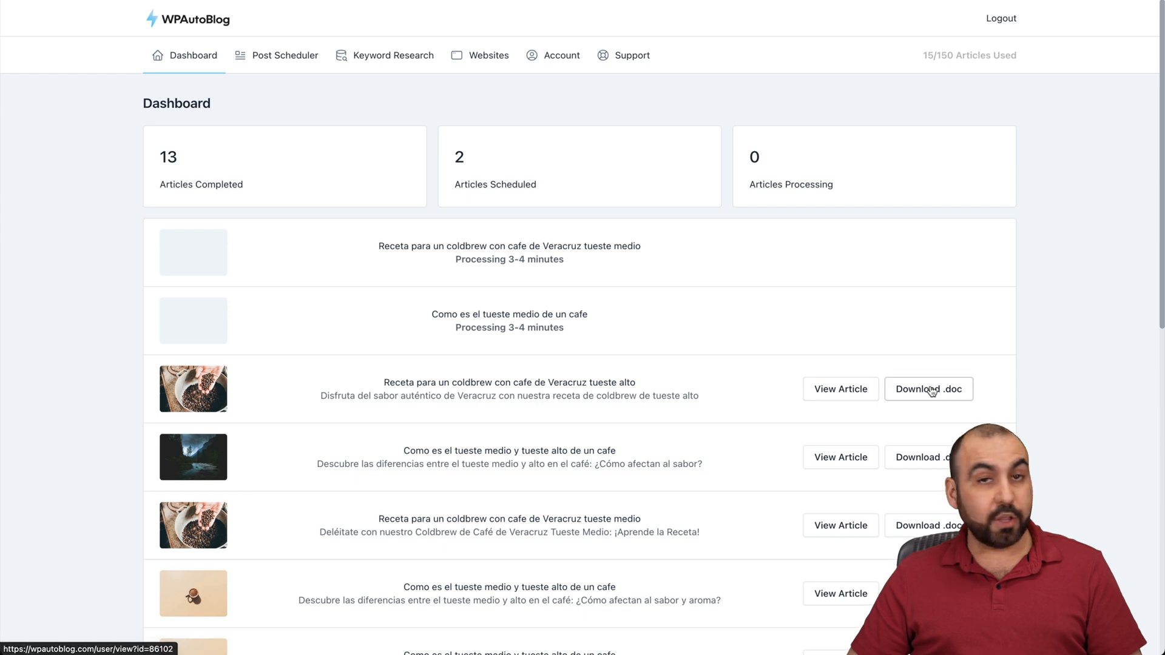
Step: View the finished 'Receta para un coldbrew con cafe de Veracruz tueste alto' article
left_click(840, 389)
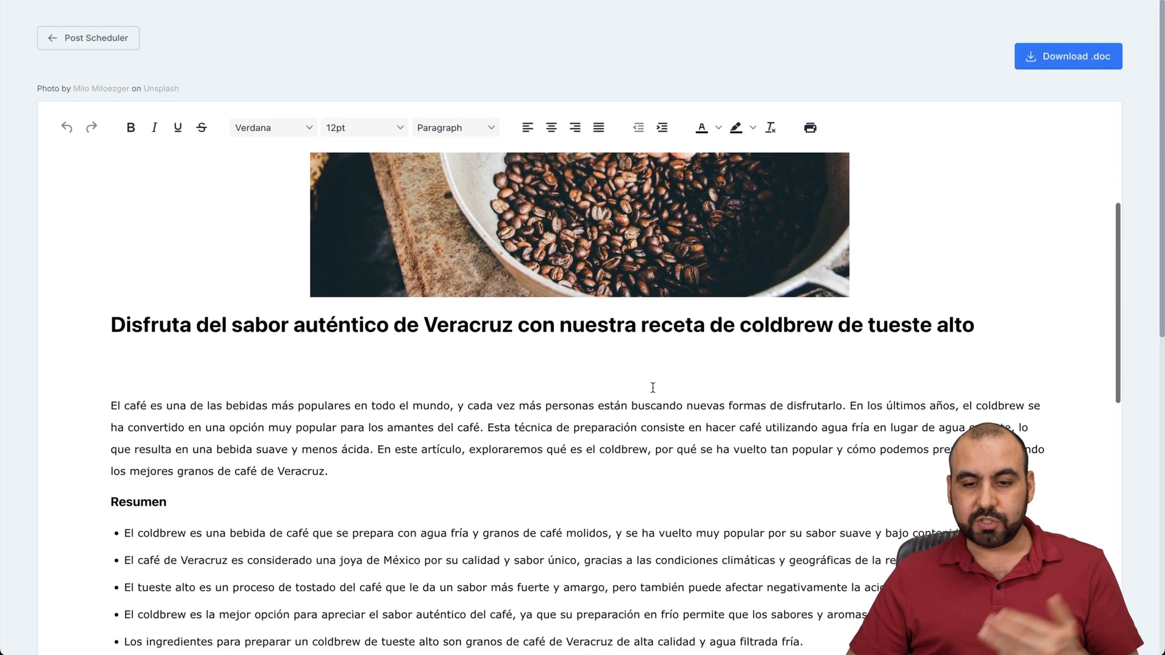
Step: Read the high-roast cold brew article through its sections and table to the Conclusión
scroll("down", 3)
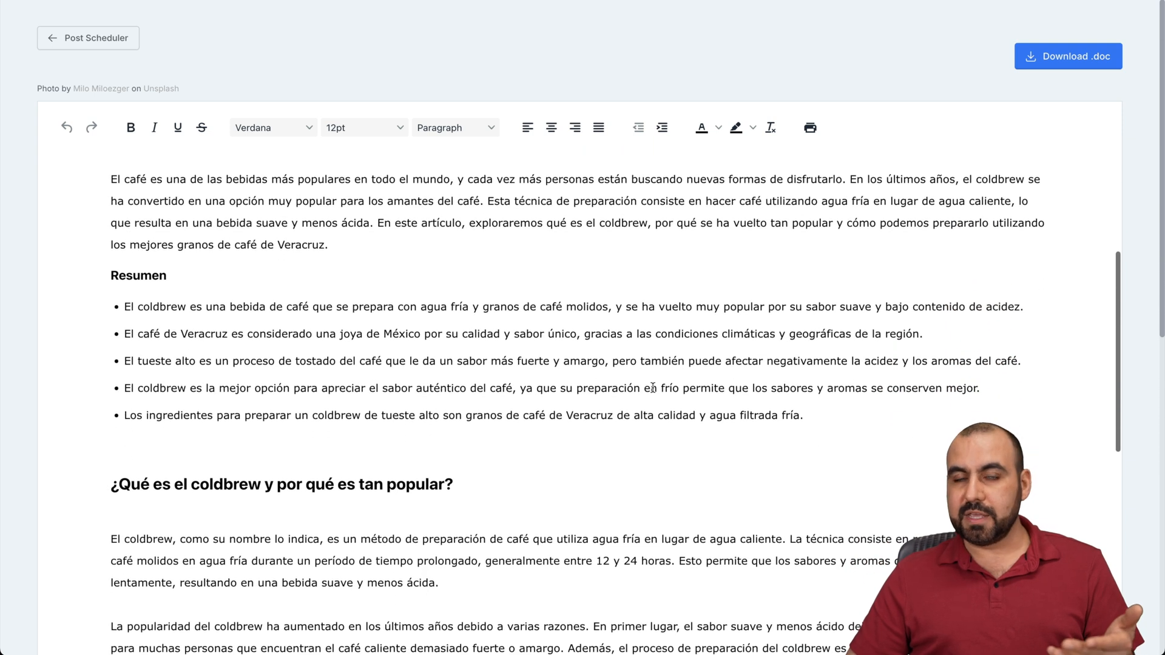
scroll("down", 3)
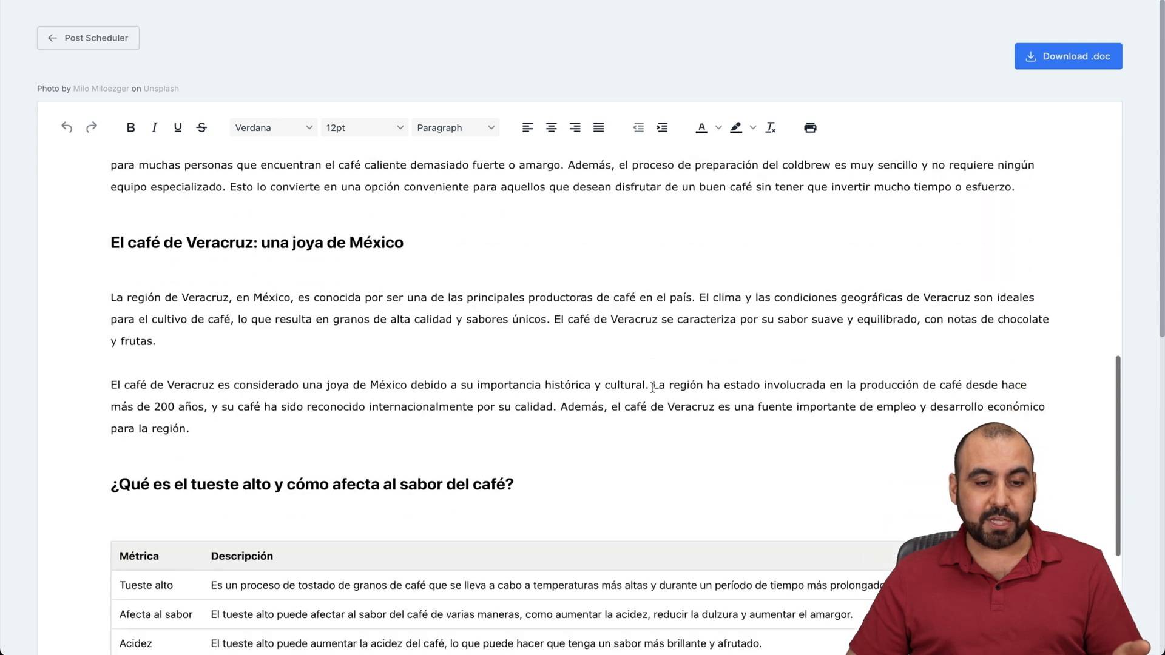
scroll("down", 3)
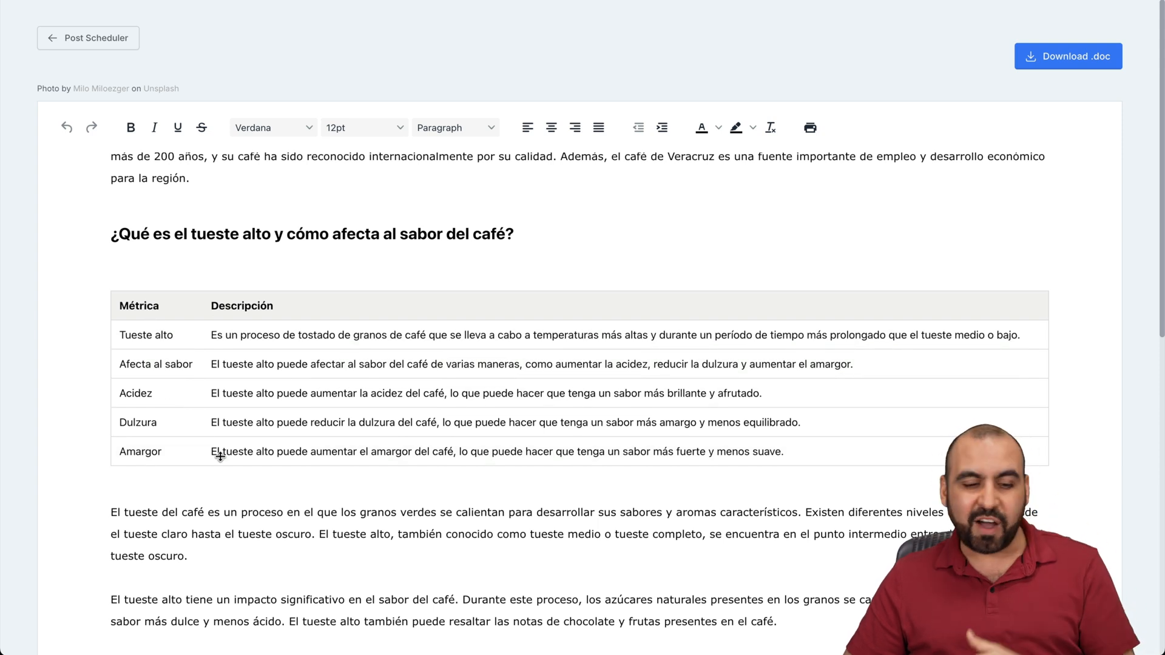
scroll("down", 3)
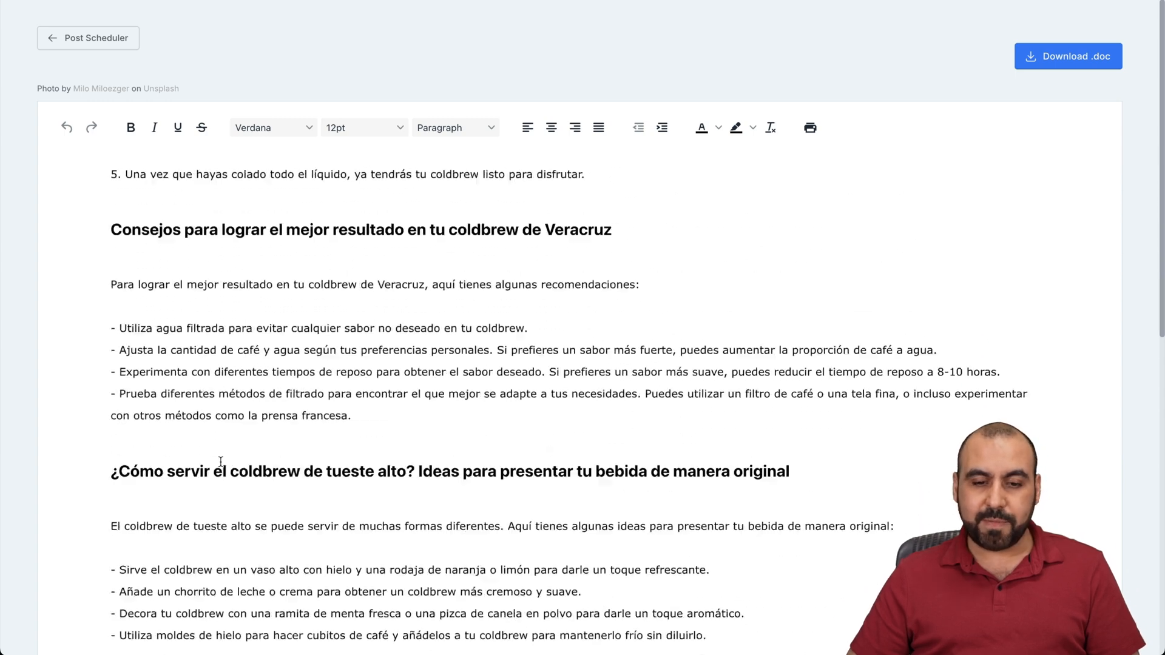
scroll("down", 3)
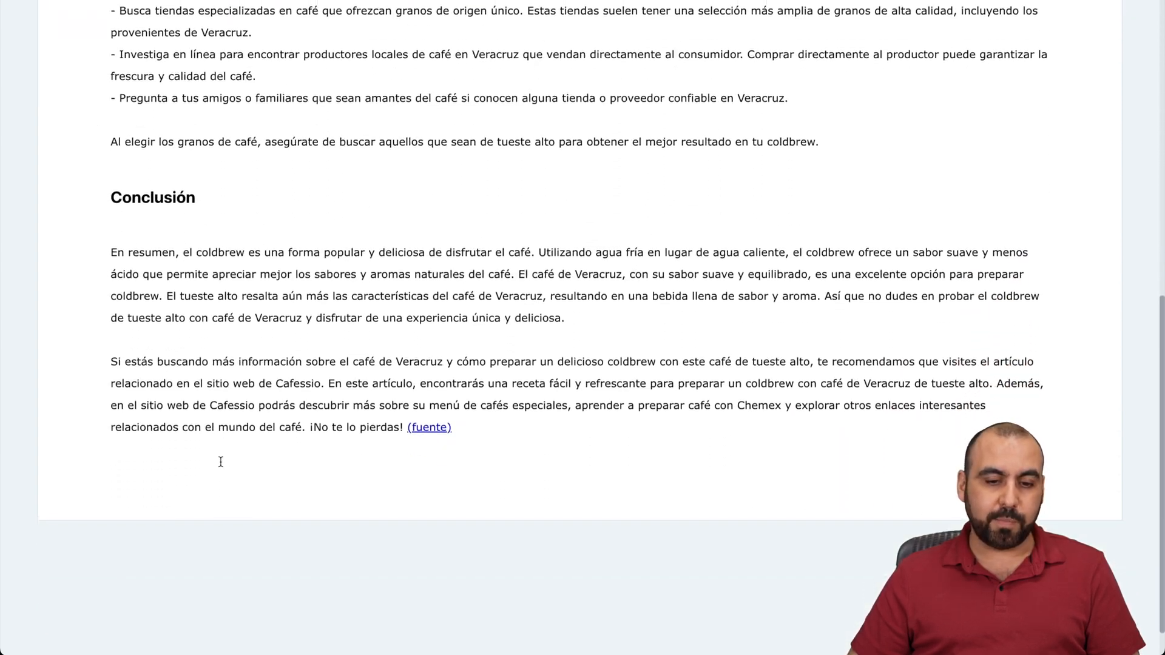
scroll("up", 3)
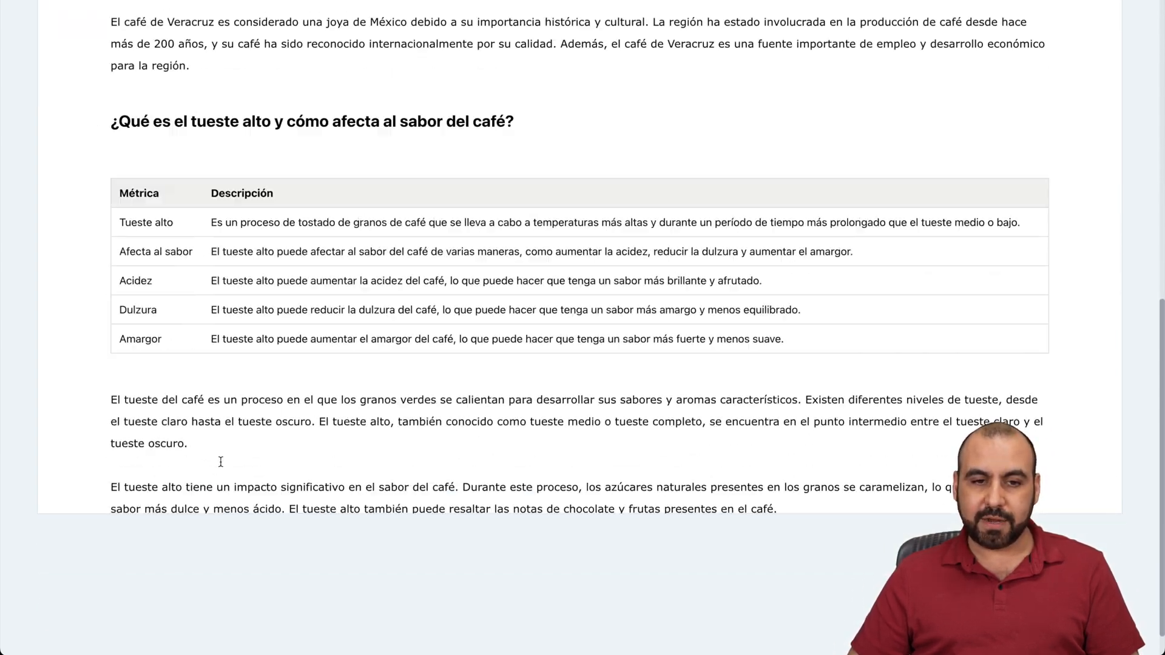
scroll("up", 3)
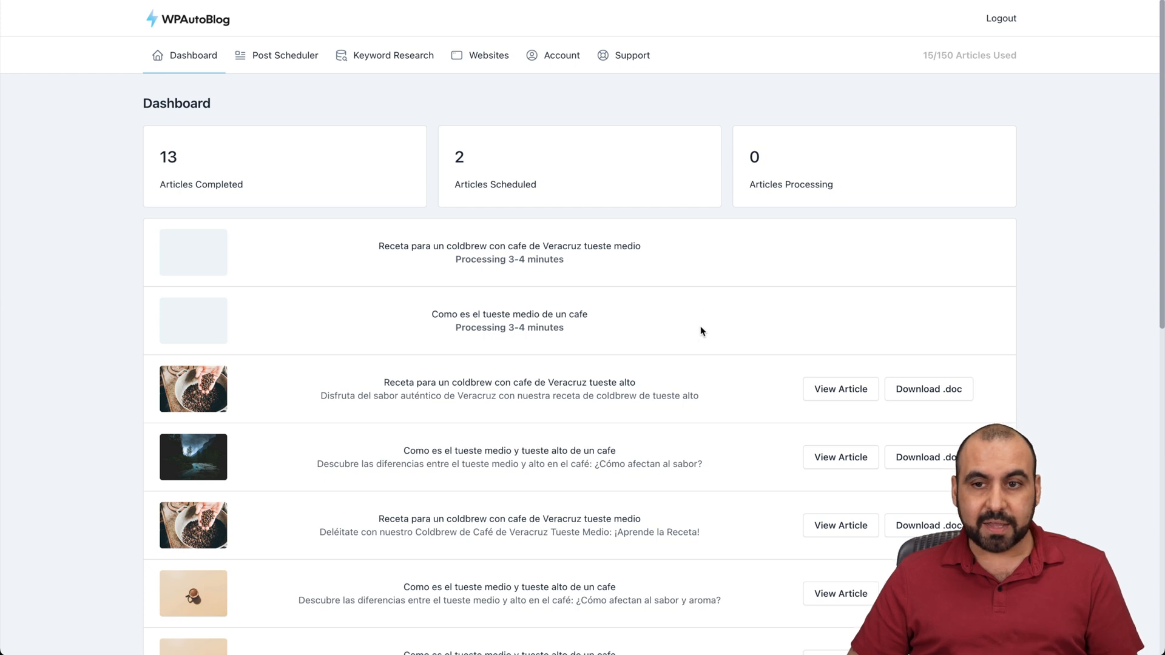
mouse_move(691, 348)
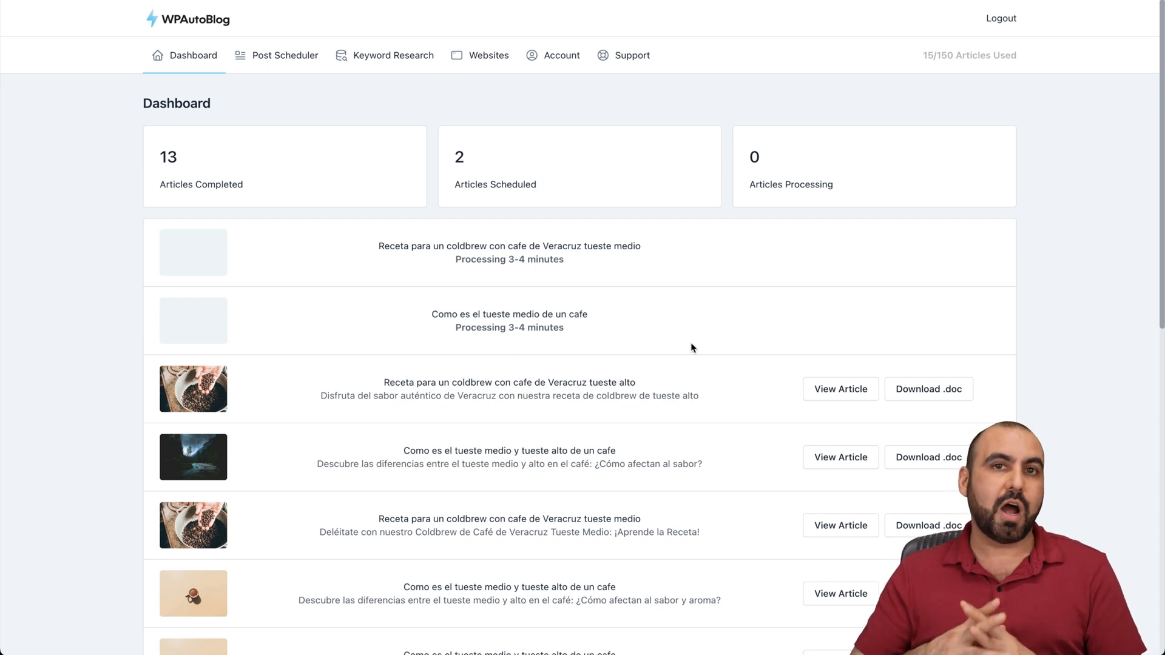
mouse_move(853, 320)
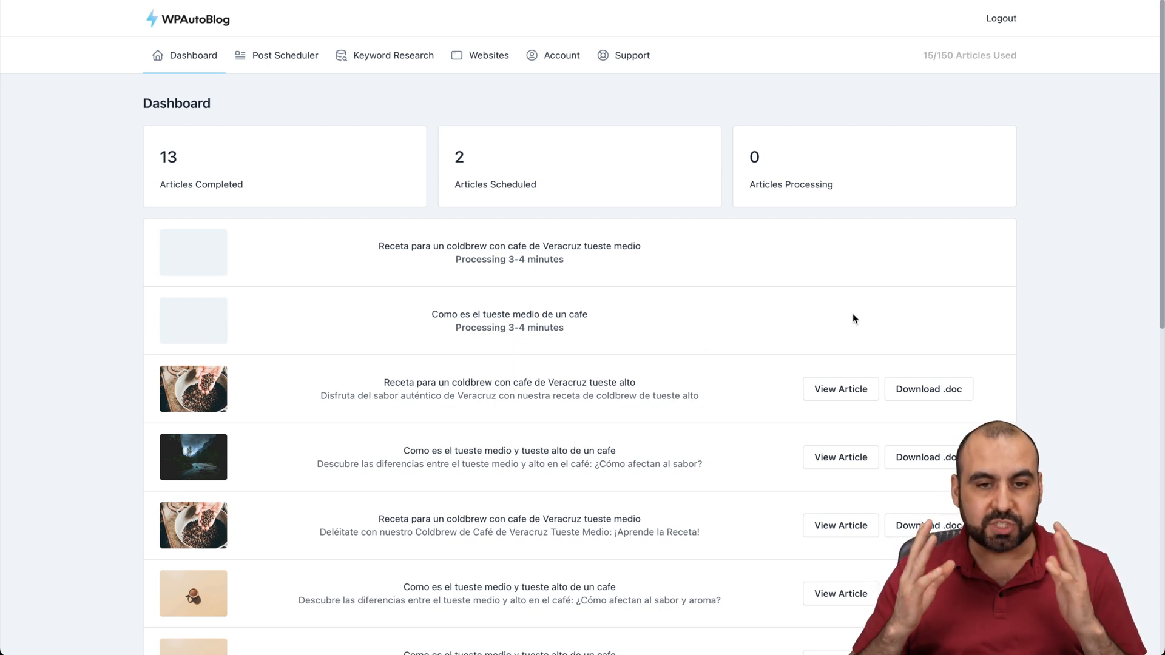
mouse_move(518, 162)
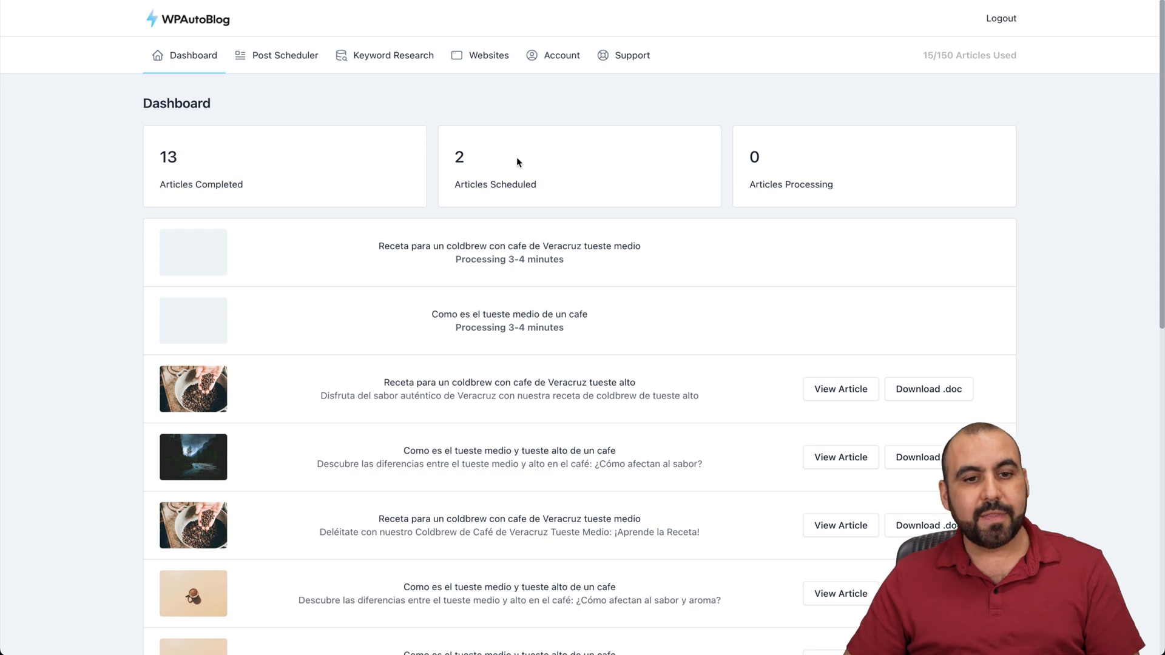
Step: Set Keyword Research language to English without running a search, then return to the dashboard
left_click(394, 55)
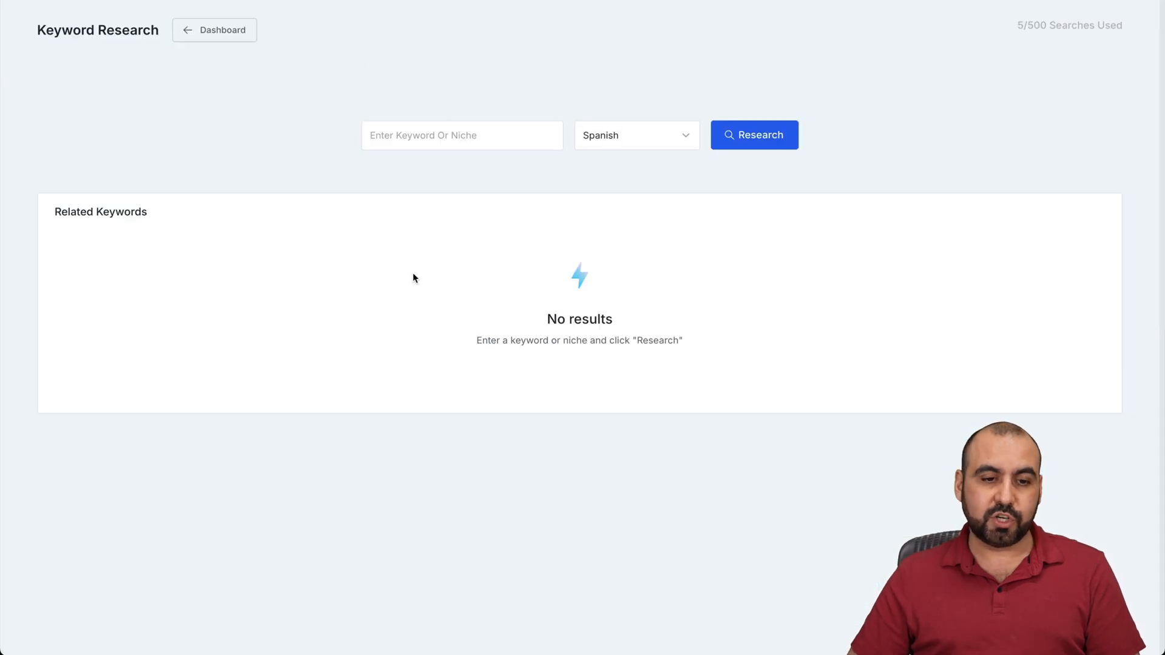
left_click(635, 135)
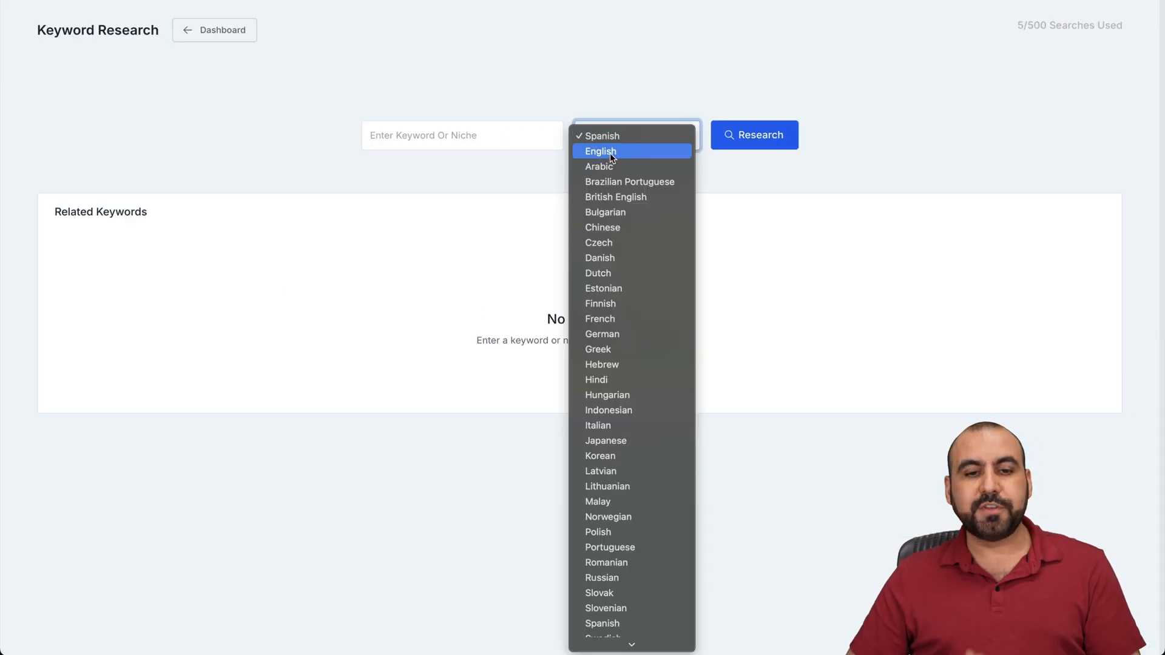
left_click(600, 150)
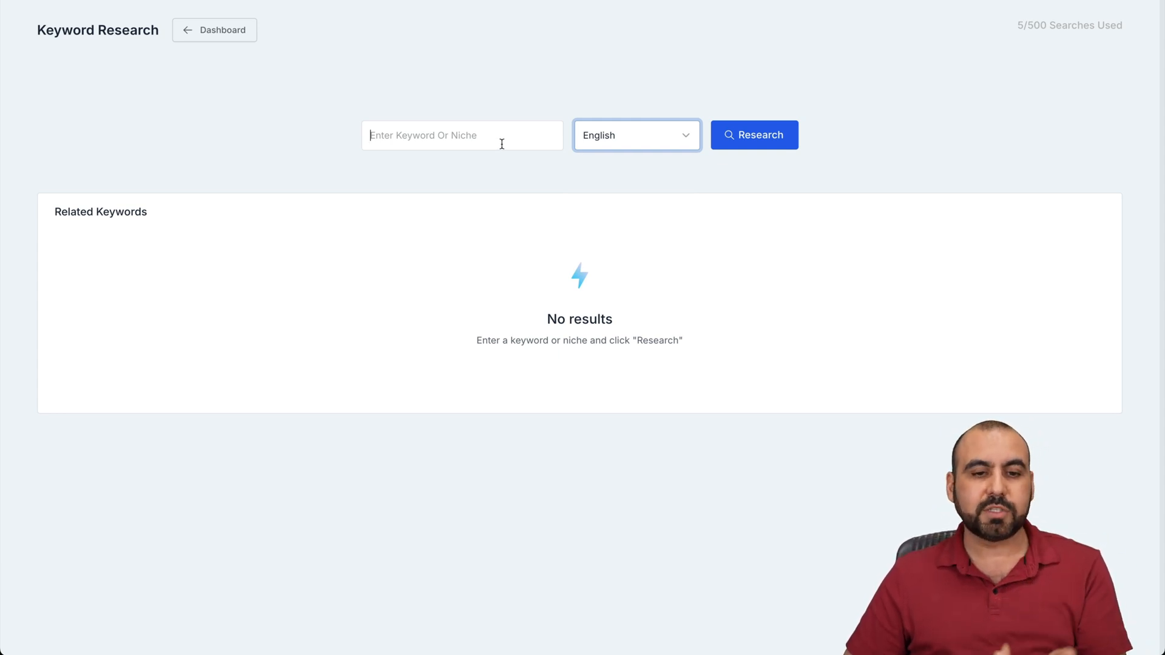
left_click(461, 135)
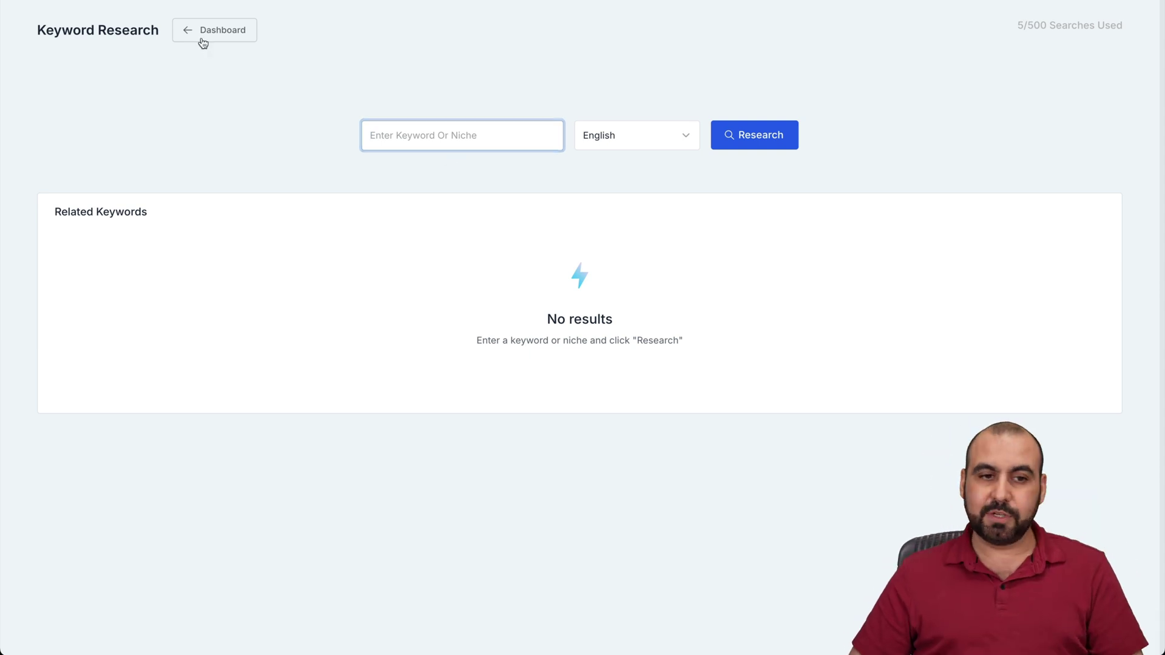
left_click(213, 29)
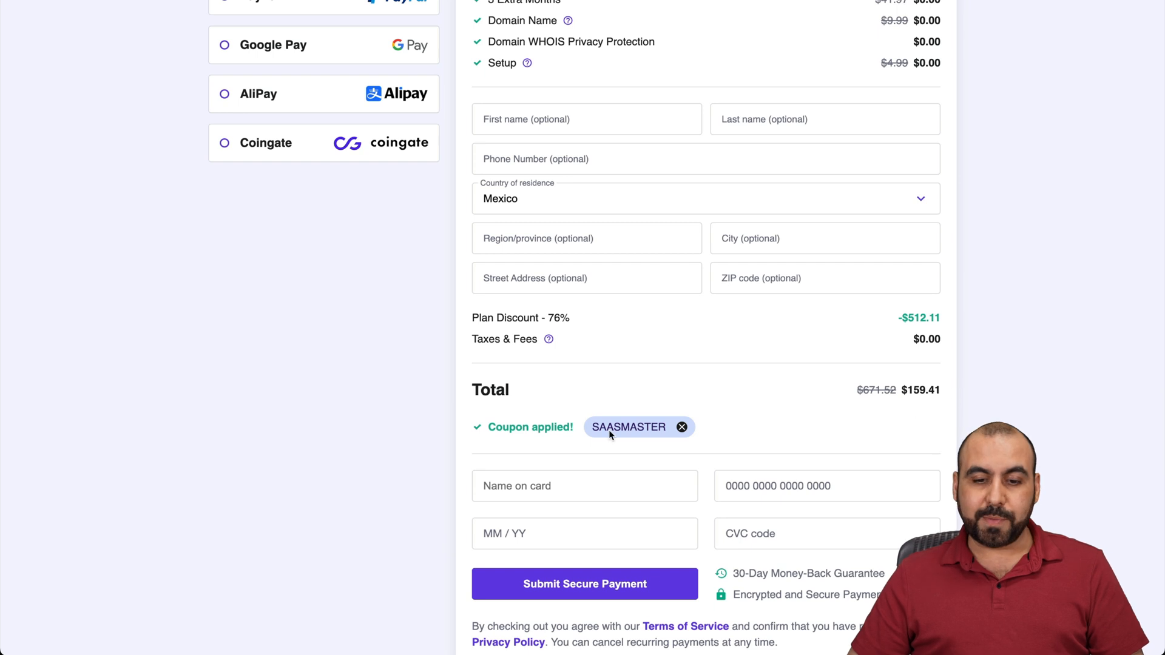
mouse_move(931, 408)
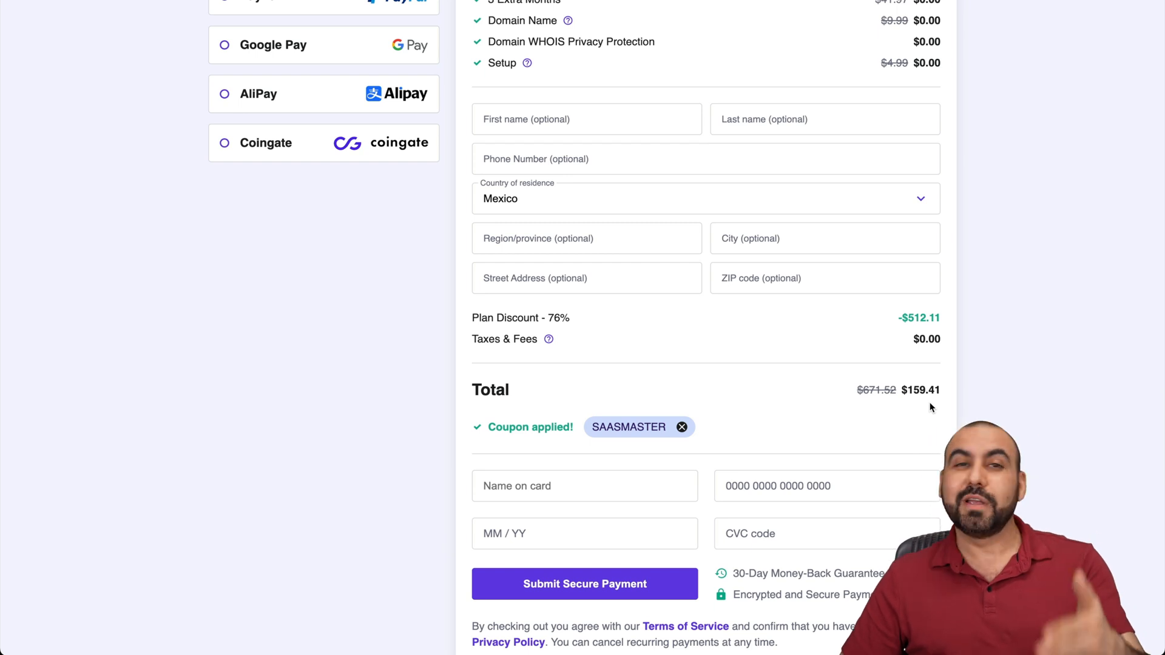
mouse_move(855, 47)
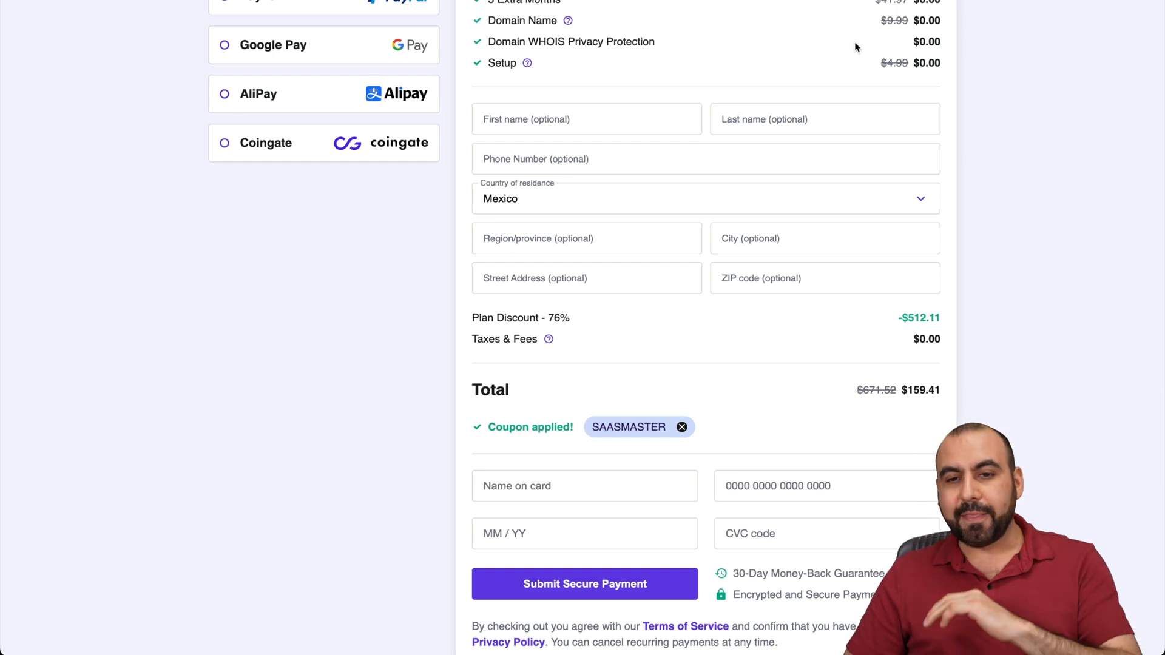